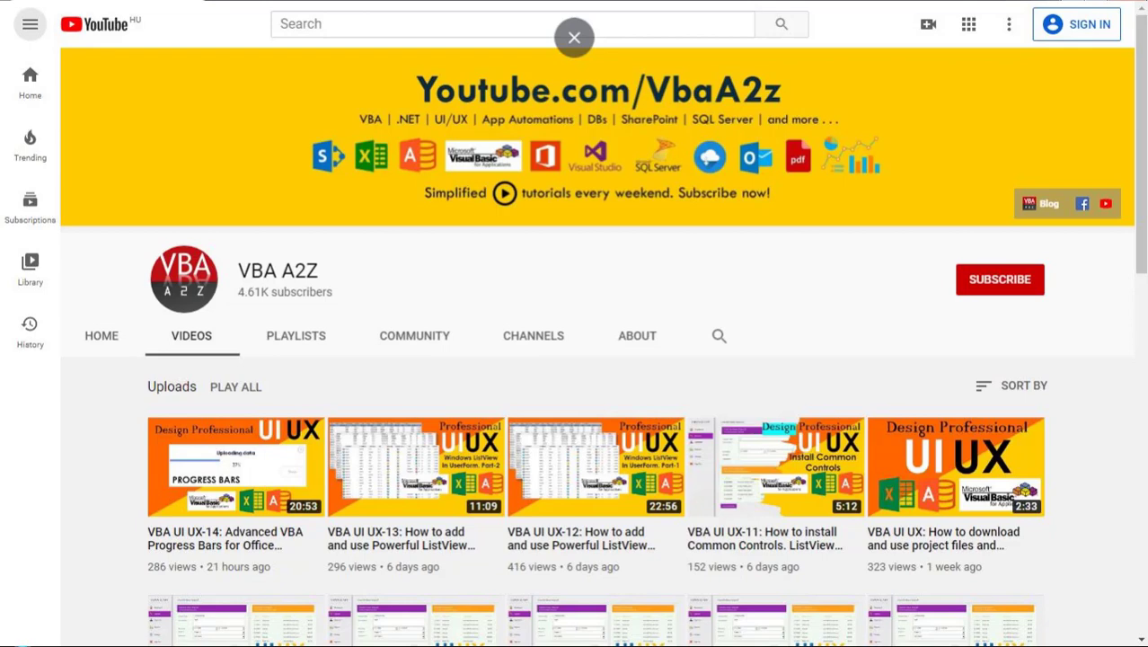
- Browse the VBA A2Z channel's playlists and uploads and subscribe to the channel
left_click(295, 335)
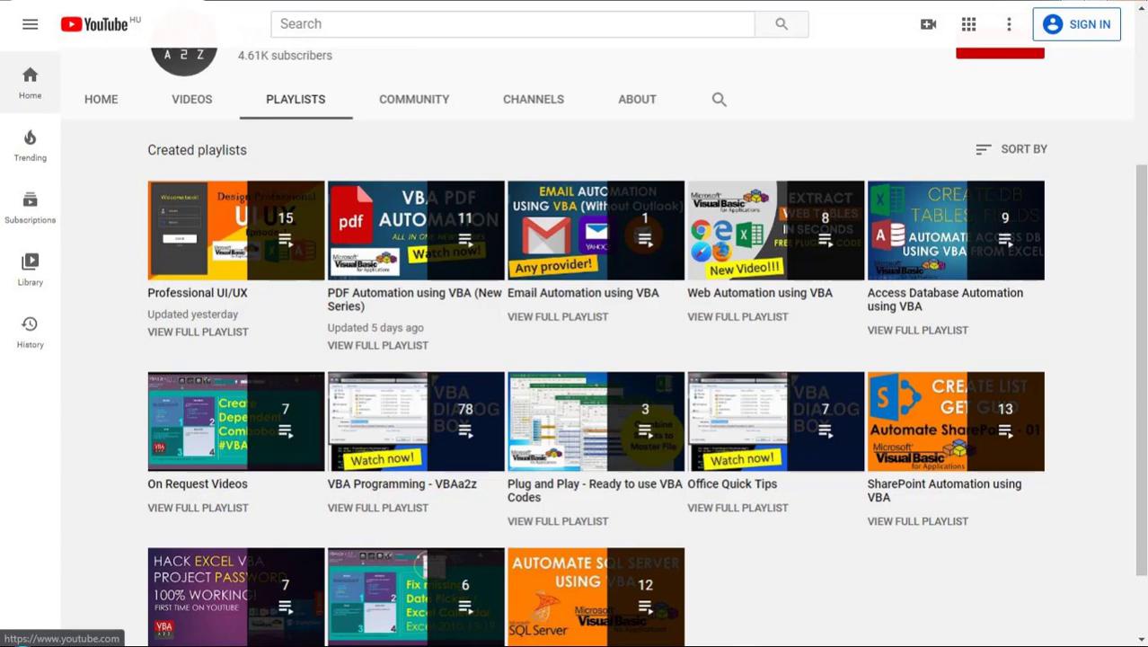
left_click(191, 99)
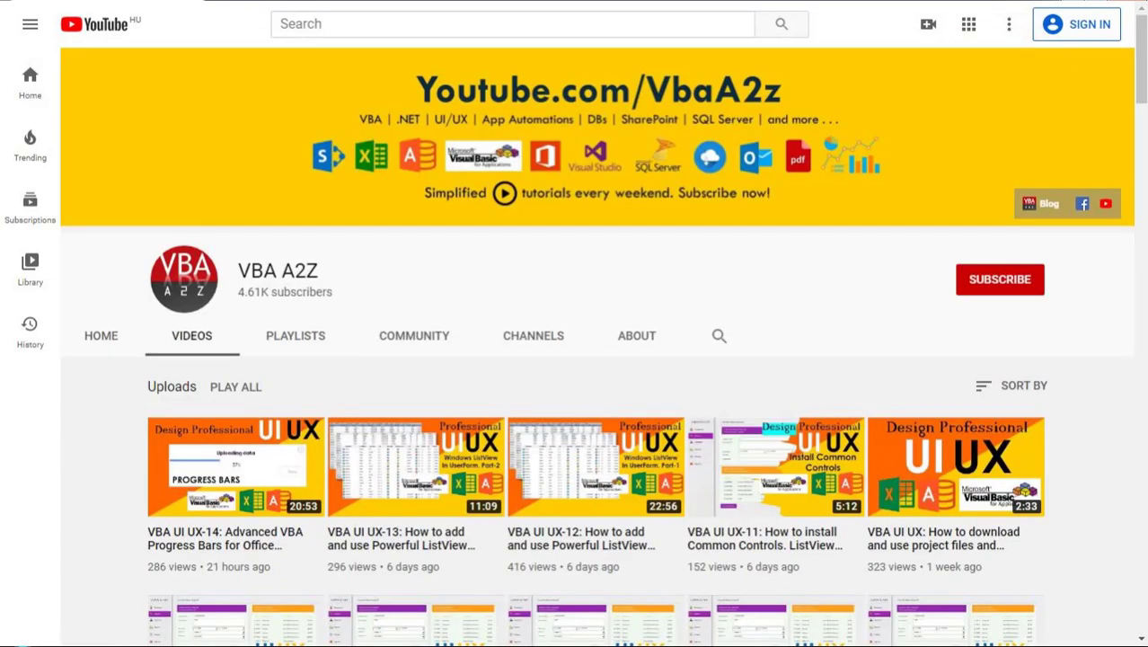
scroll("down", 3)
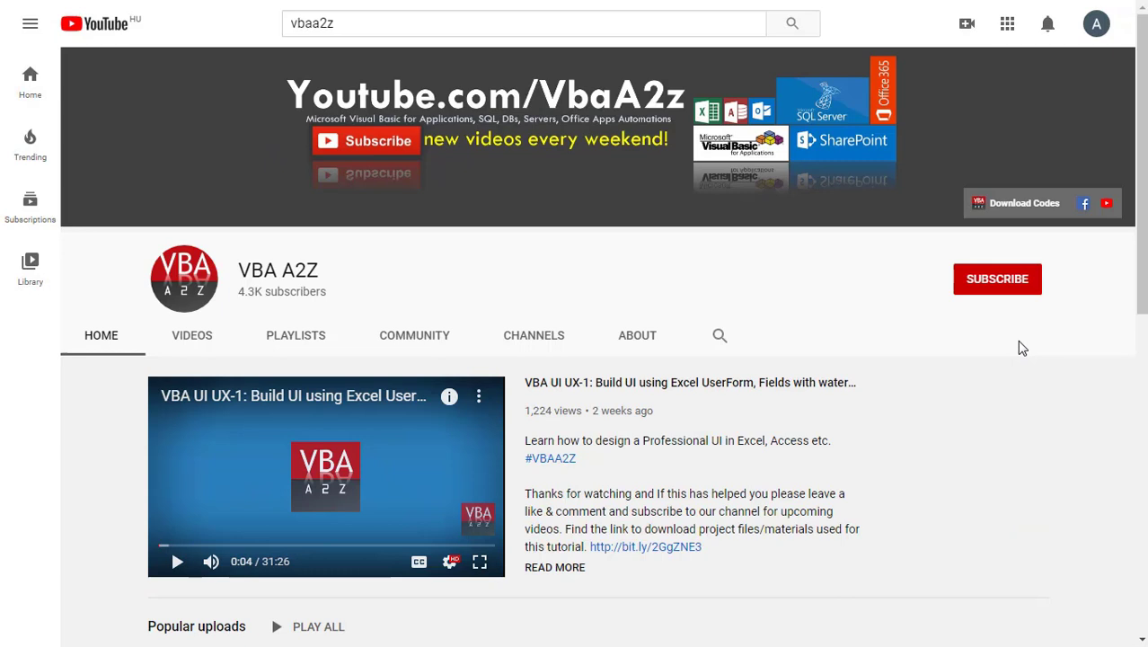
left_click(997, 278)
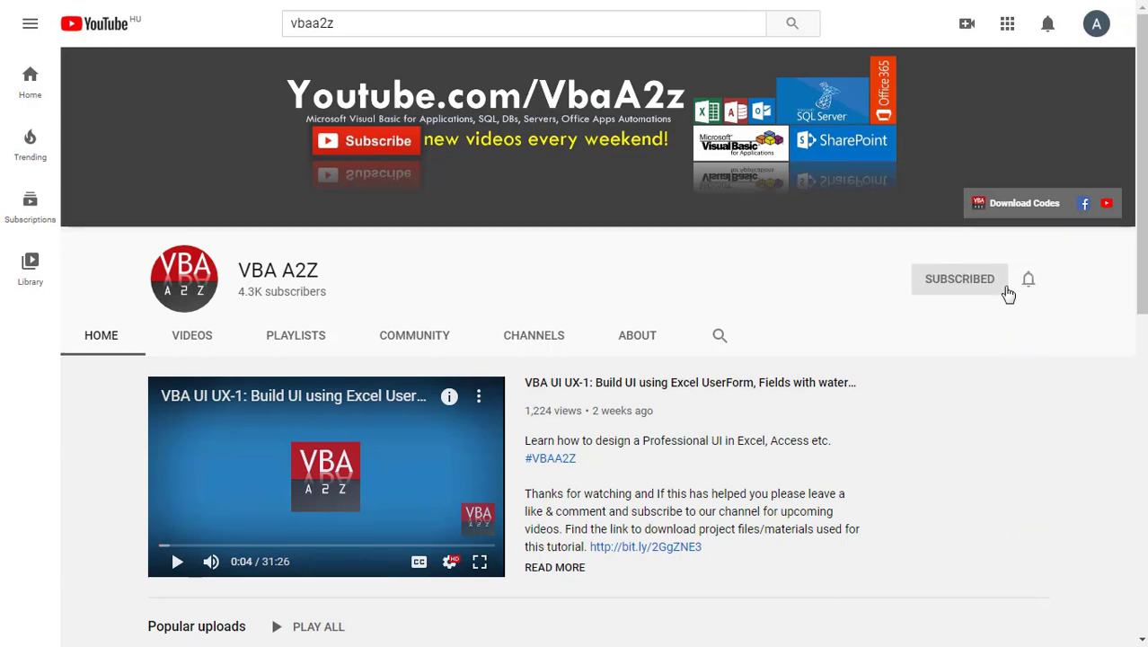
left_click(1027, 279)
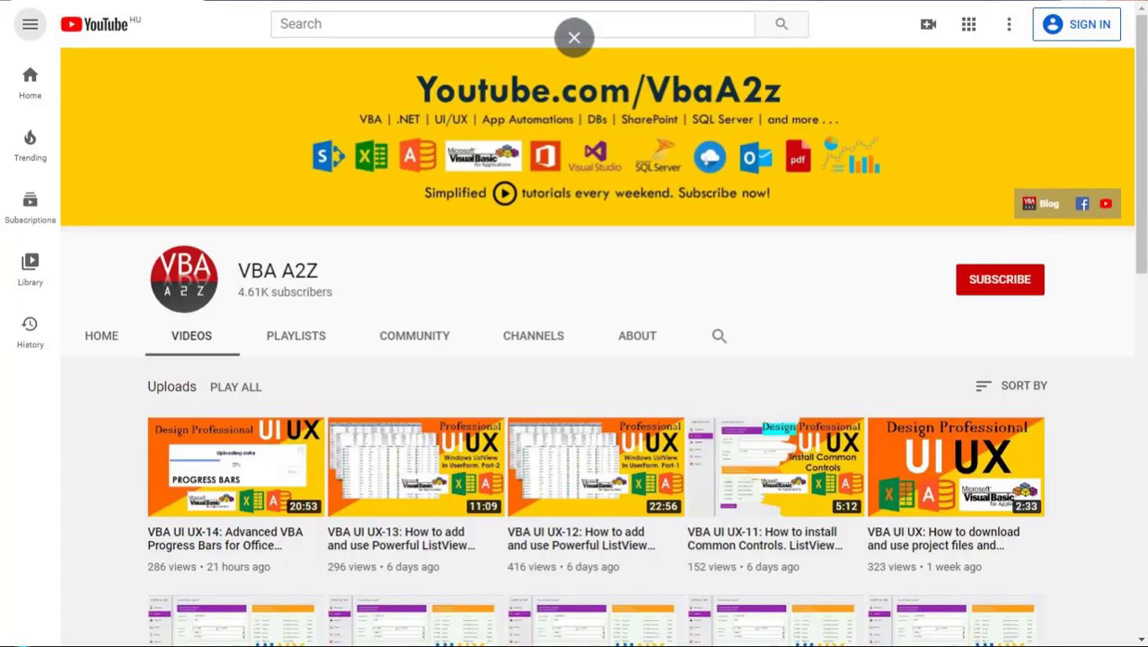
left_click(349, 634)
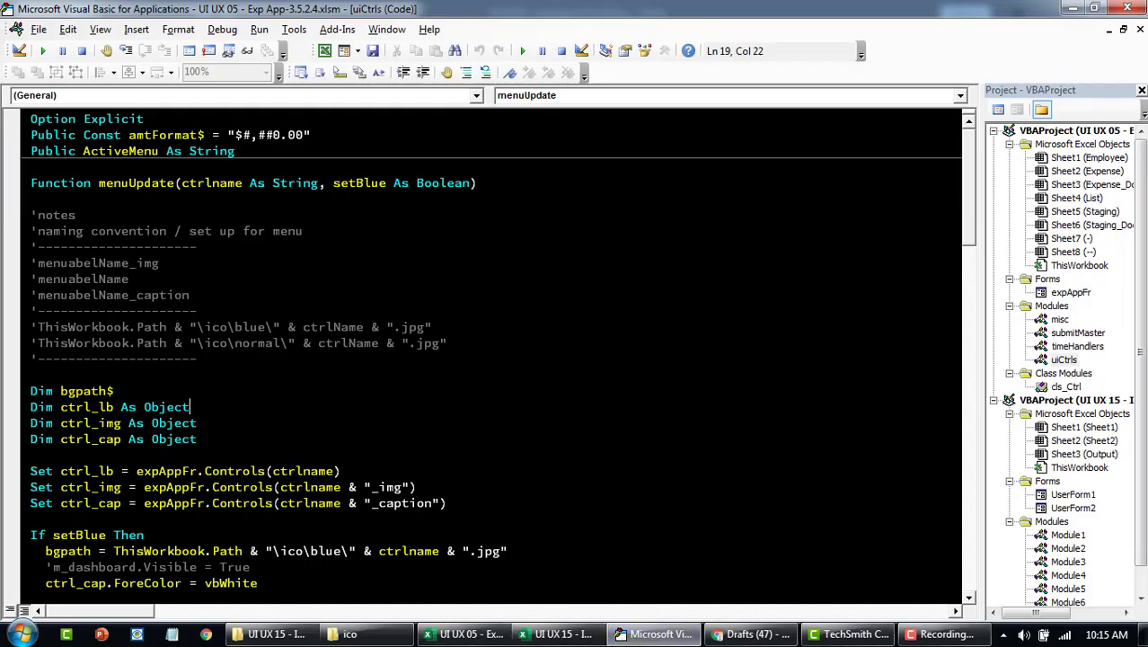
- Insert a new UserForm1 and drag it wider and taller
double_click(1072, 305)
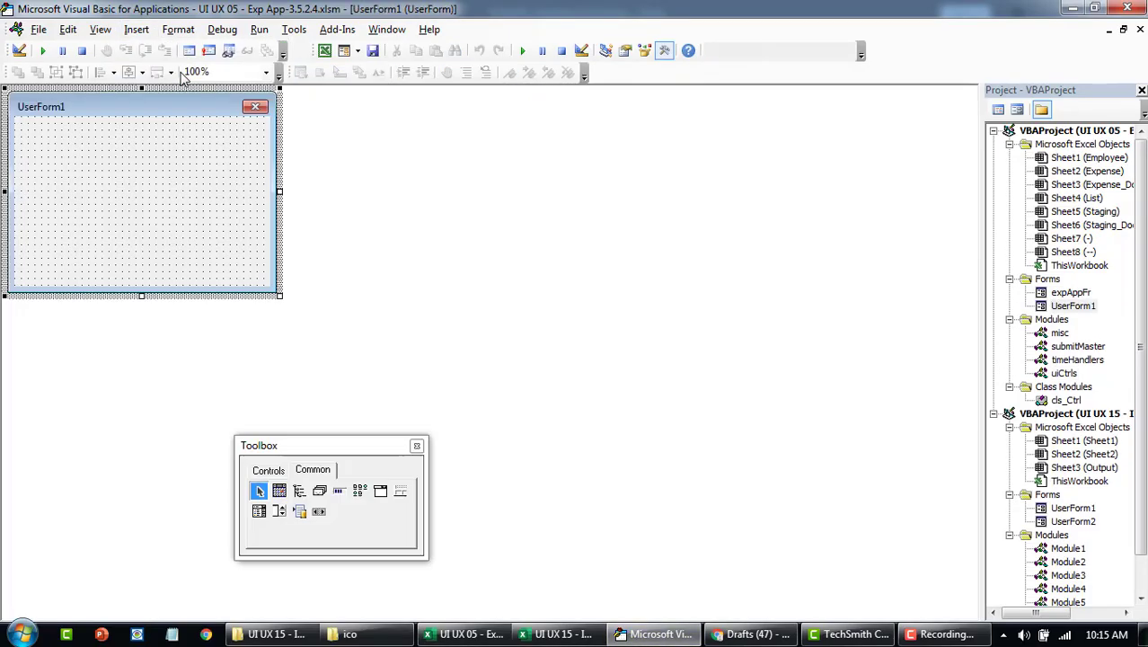
left_click_drag(279, 296, 622, 274)
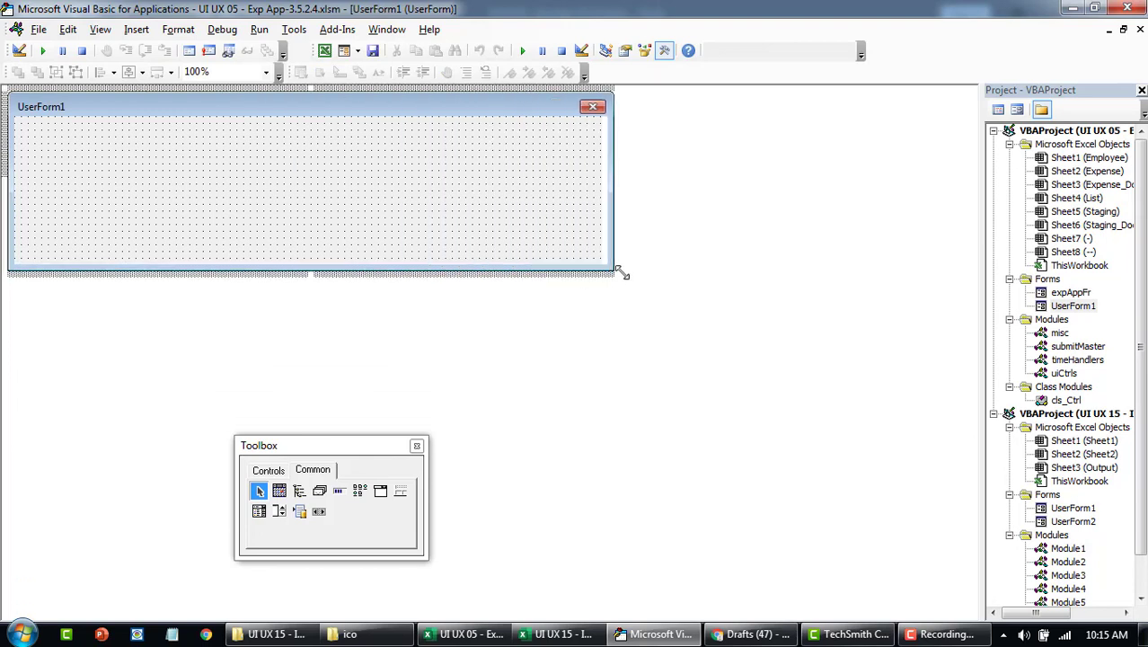
left_click_drag(621, 272, 598, 345)
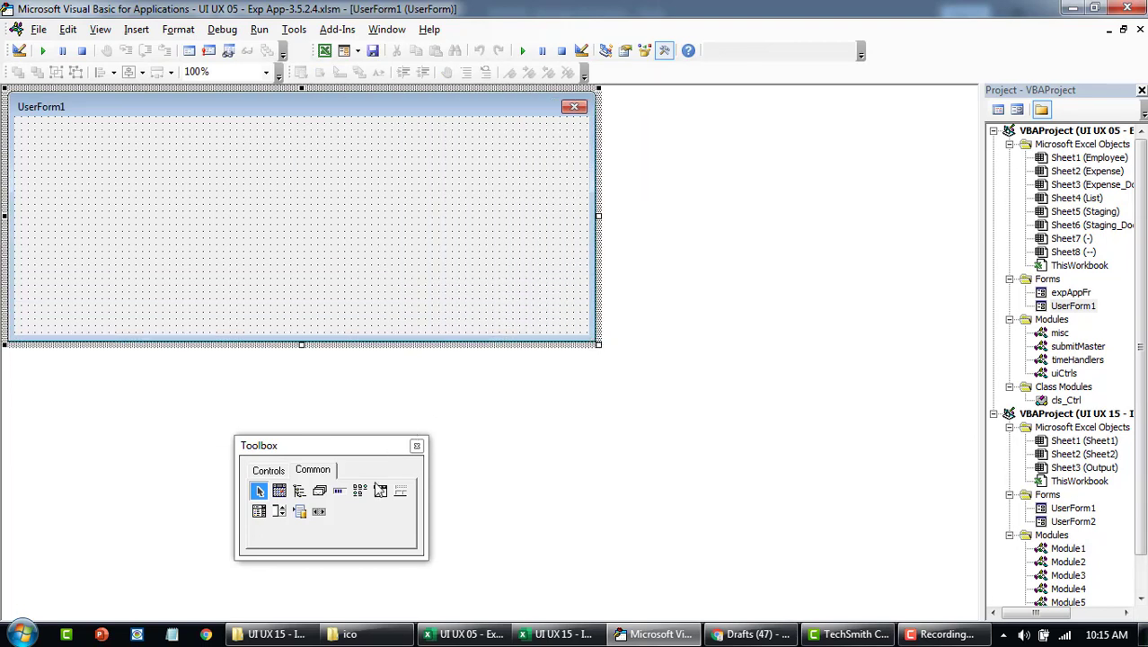
- Place an ImageList control and an ImageCombo drop-down beside it on the form
left_click(268, 469)
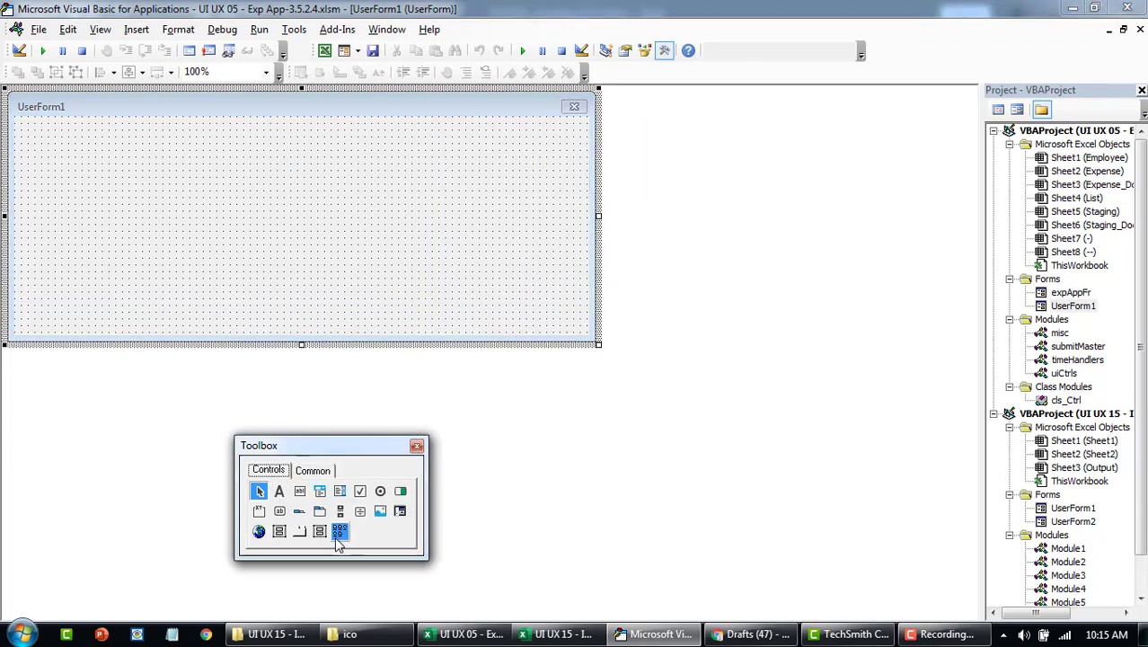
left_click(312, 470)
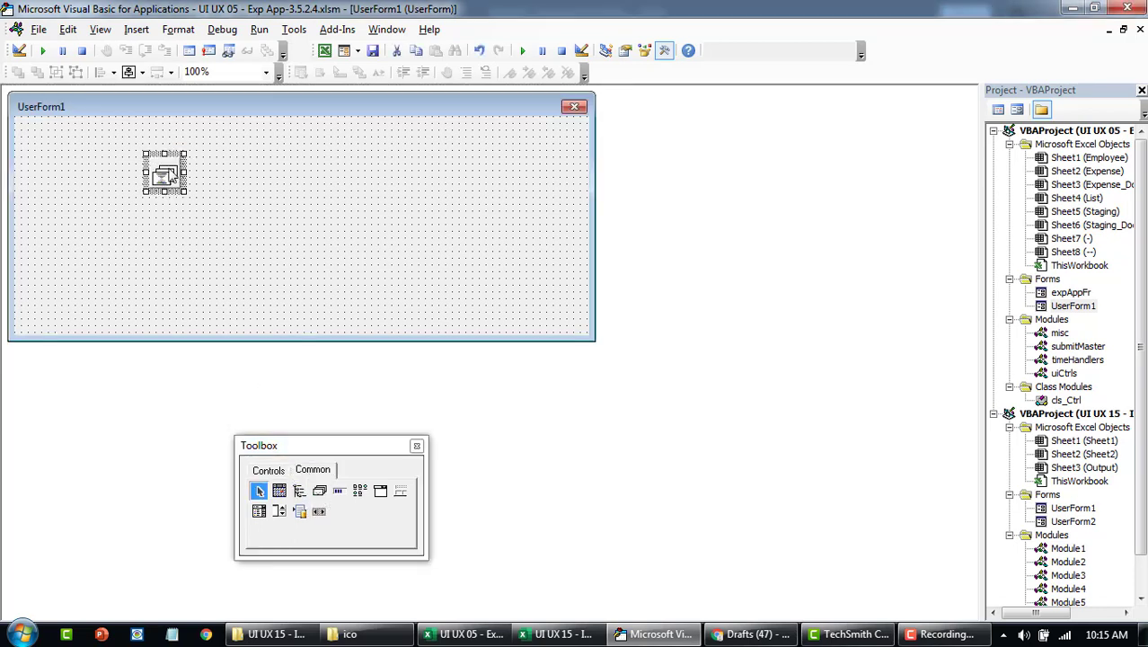
left_click_drag(165, 175, 164, 209)
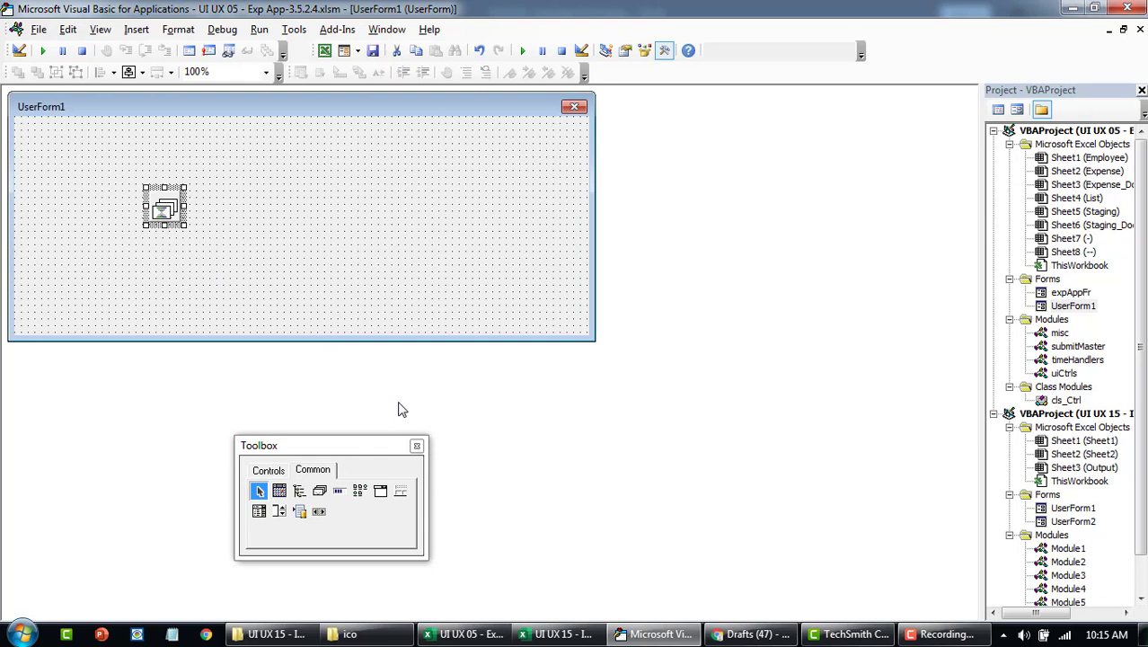
mouse_move(381, 490)
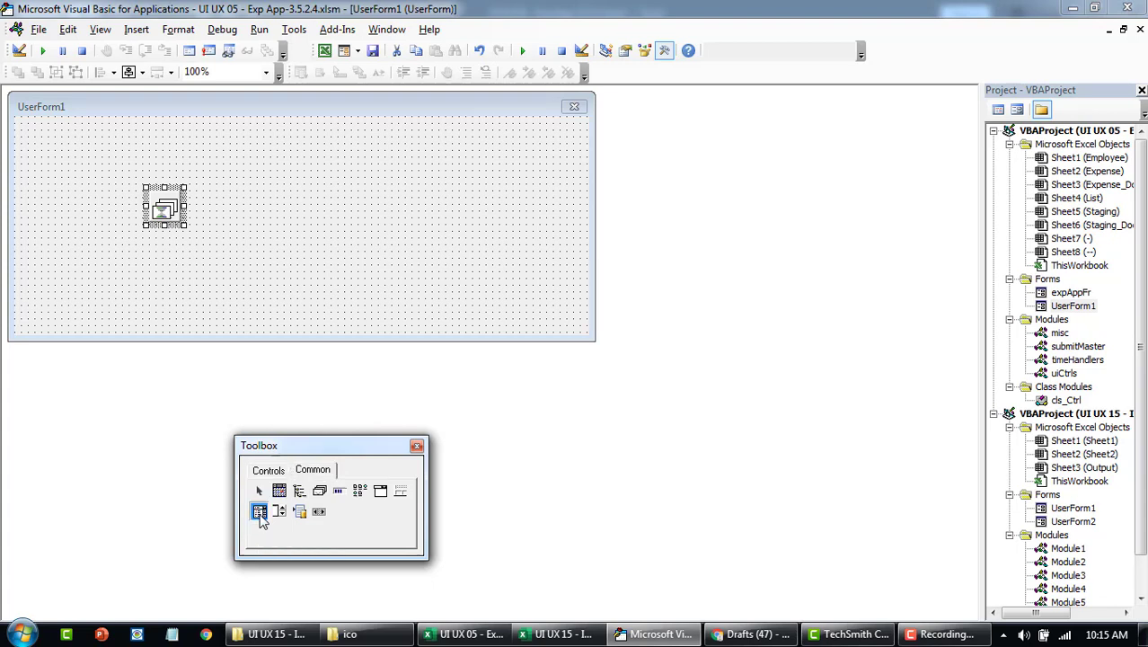
left_click_drag(216, 195, 364, 228)
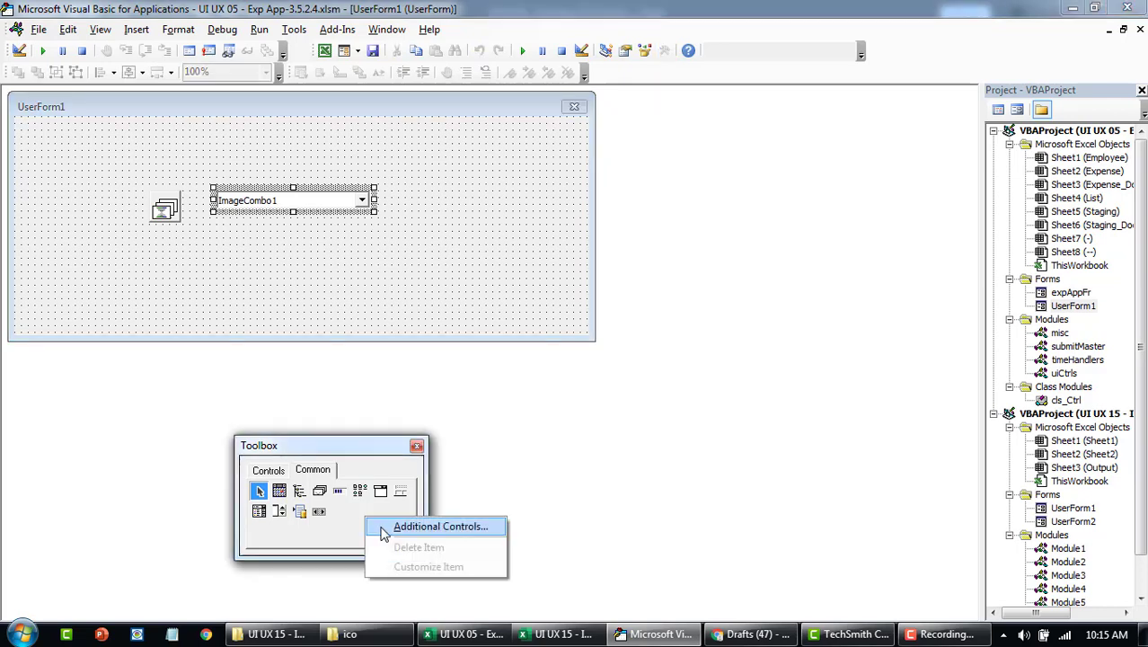
left_click(441, 526)
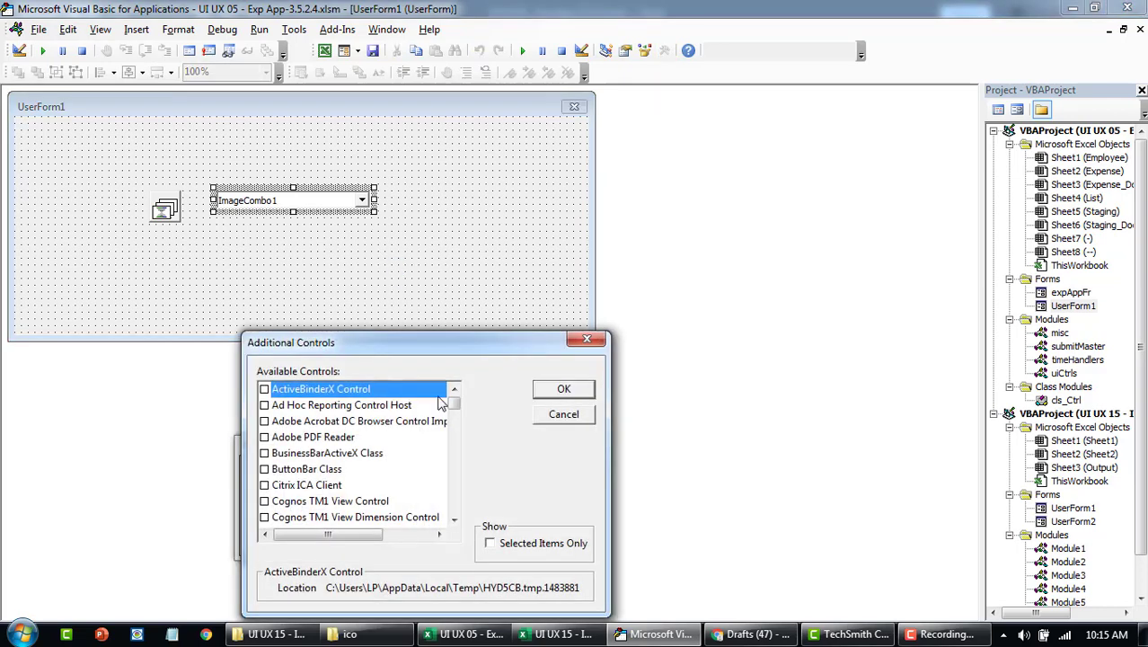
left_click(491, 543)
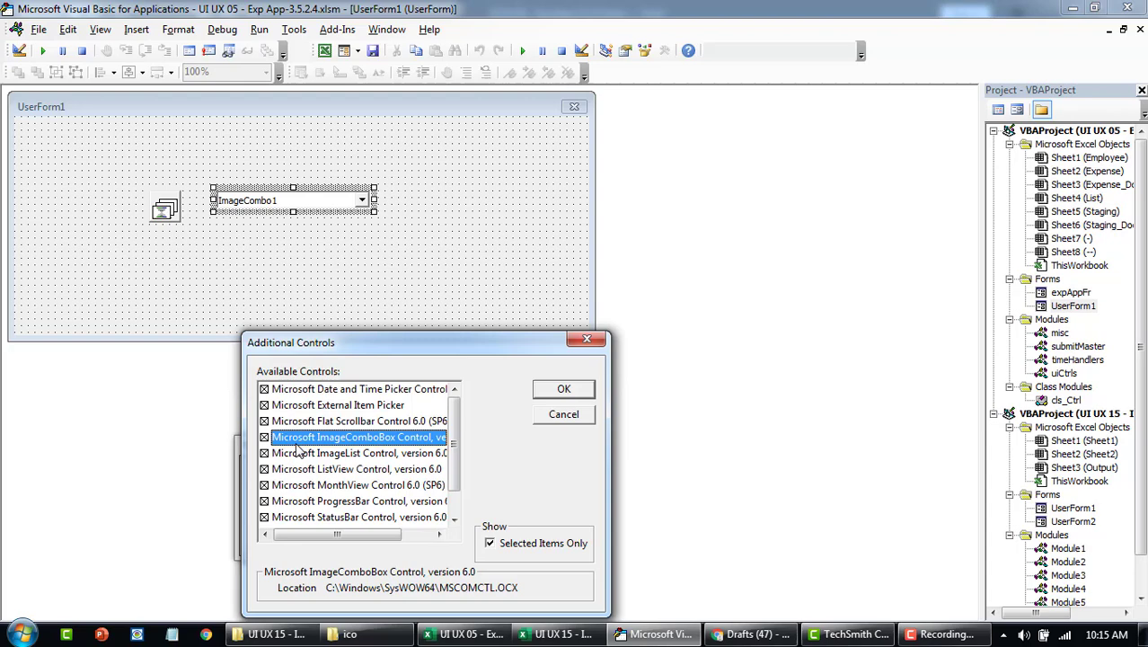
mouse_move(409, 450)
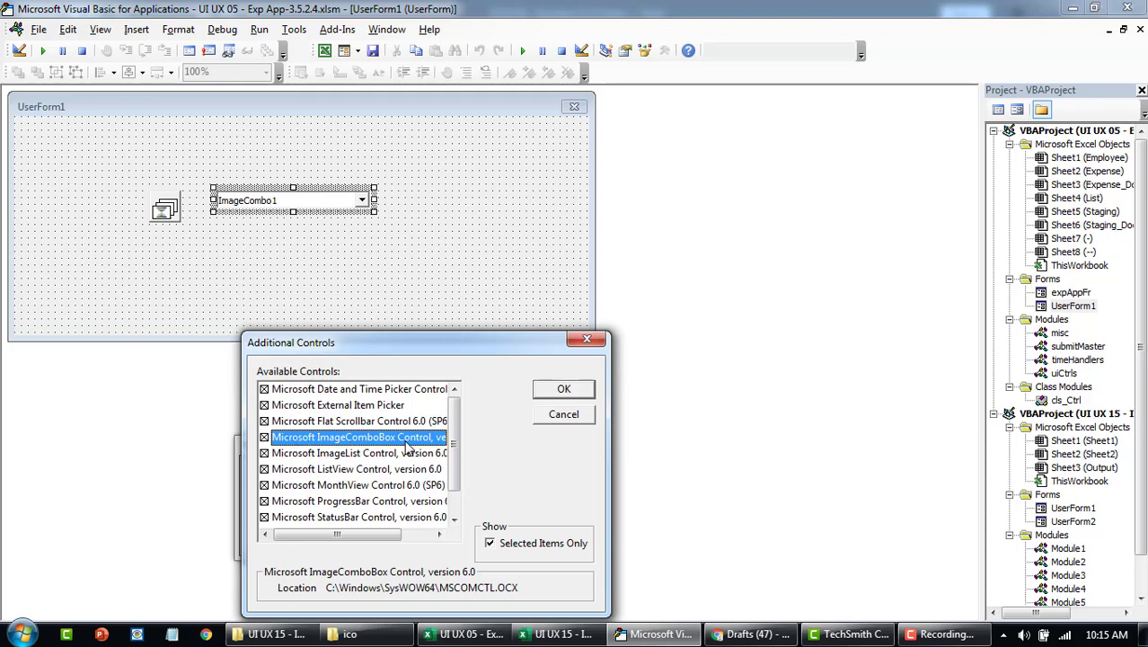
left_click(357, 453)
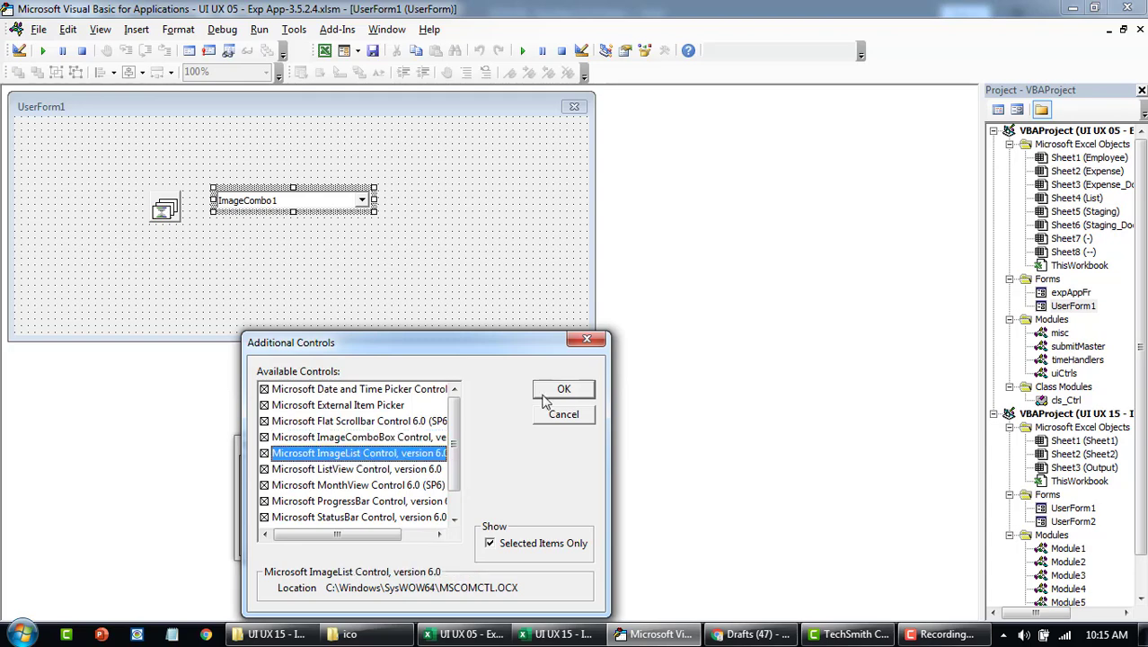
left_click(563, 388)
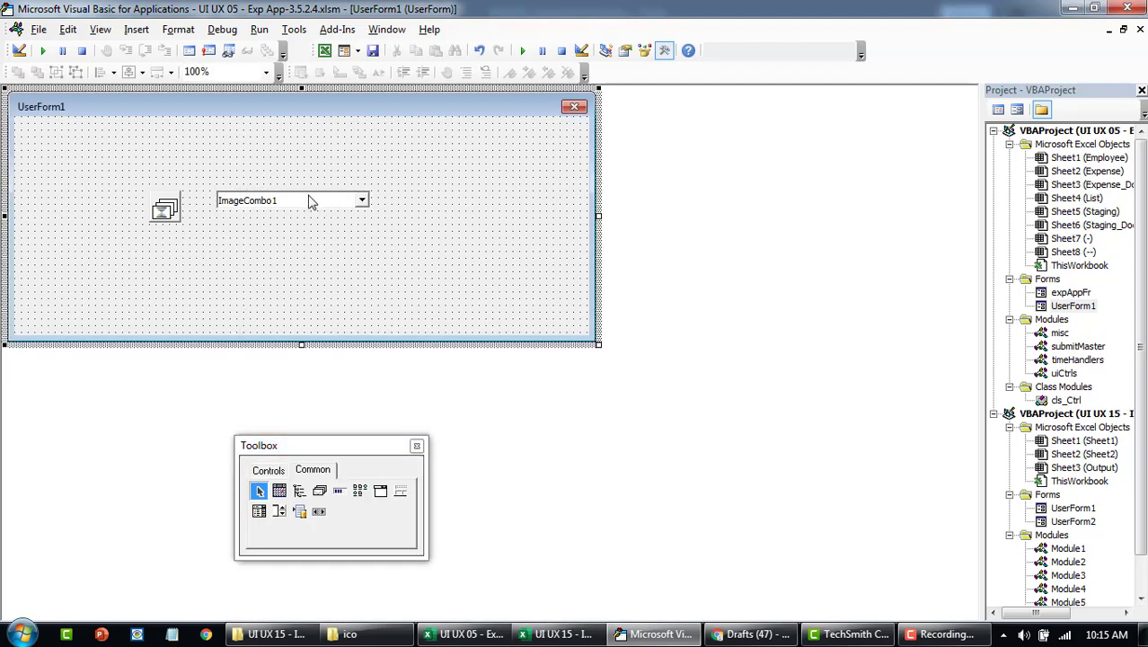
left_click(350, 633)
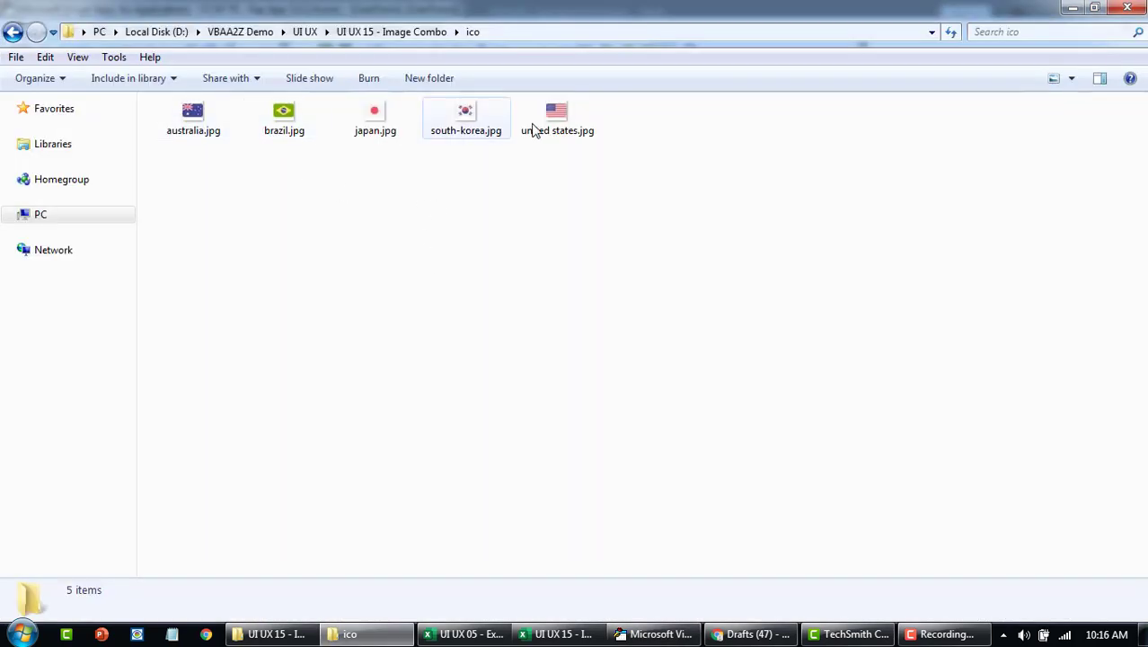
left_click(656, 633)
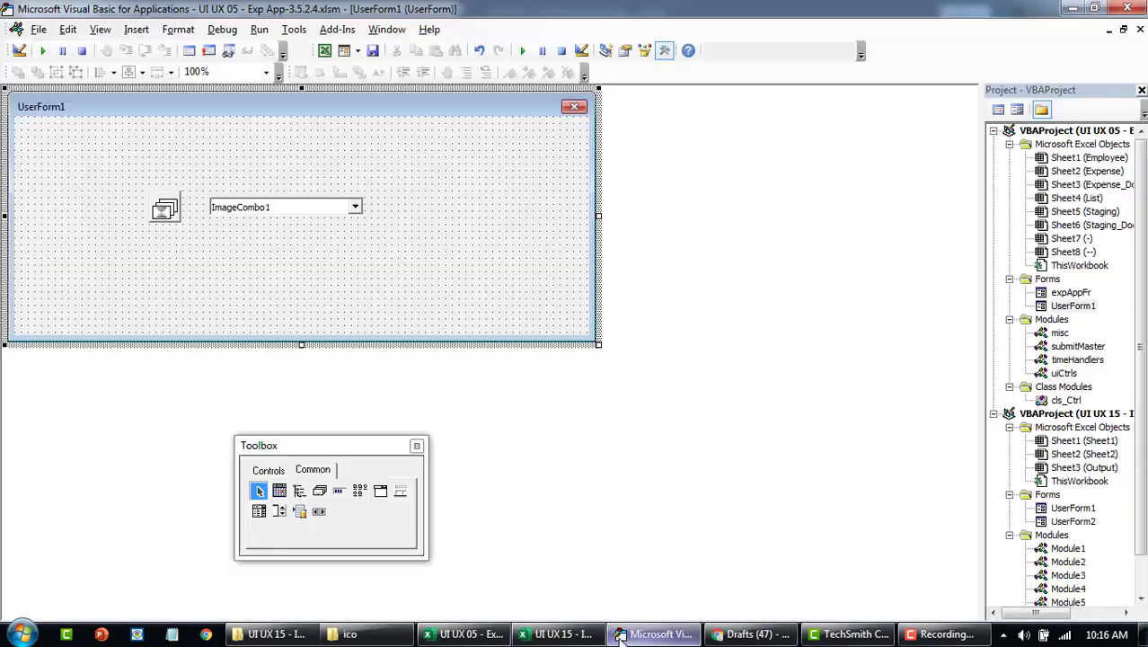
- In the form's code, start a With Me.ImageList1.ListImages block with an .Add call
double_click(165, 209)
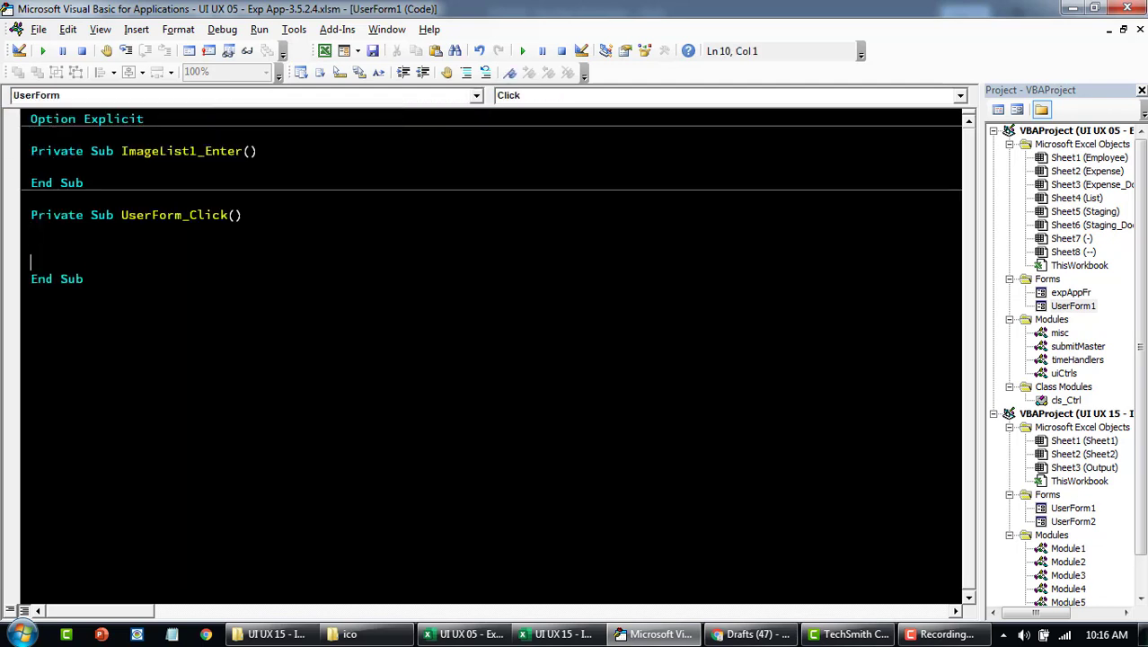
type("with")
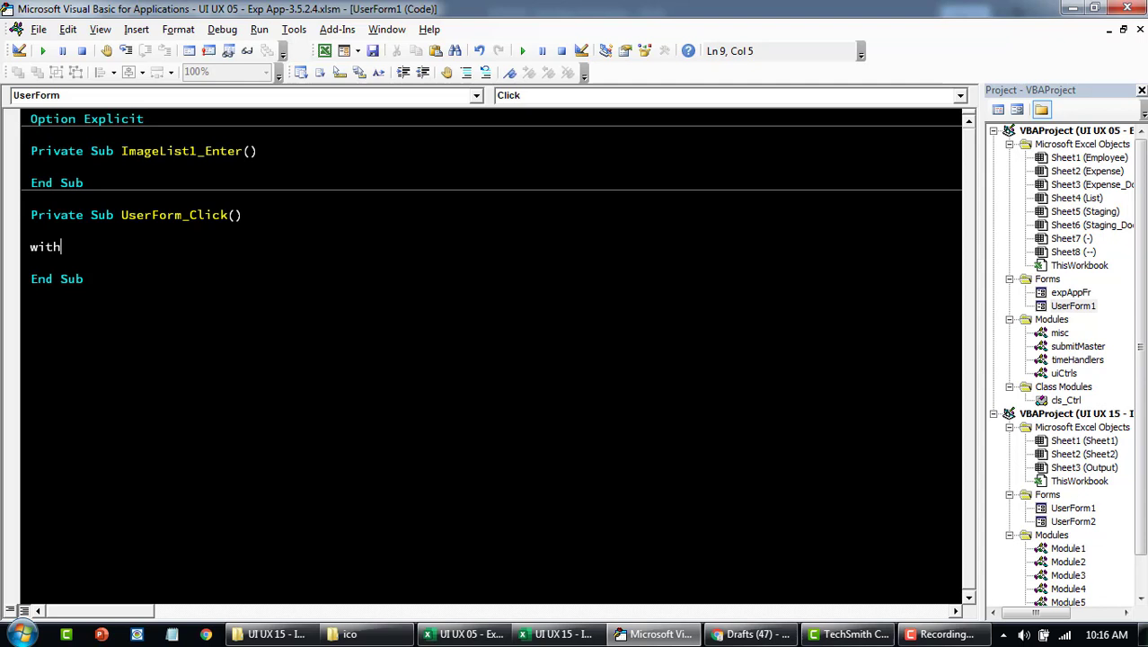
type("me.ImageCombo1")
type("End With")
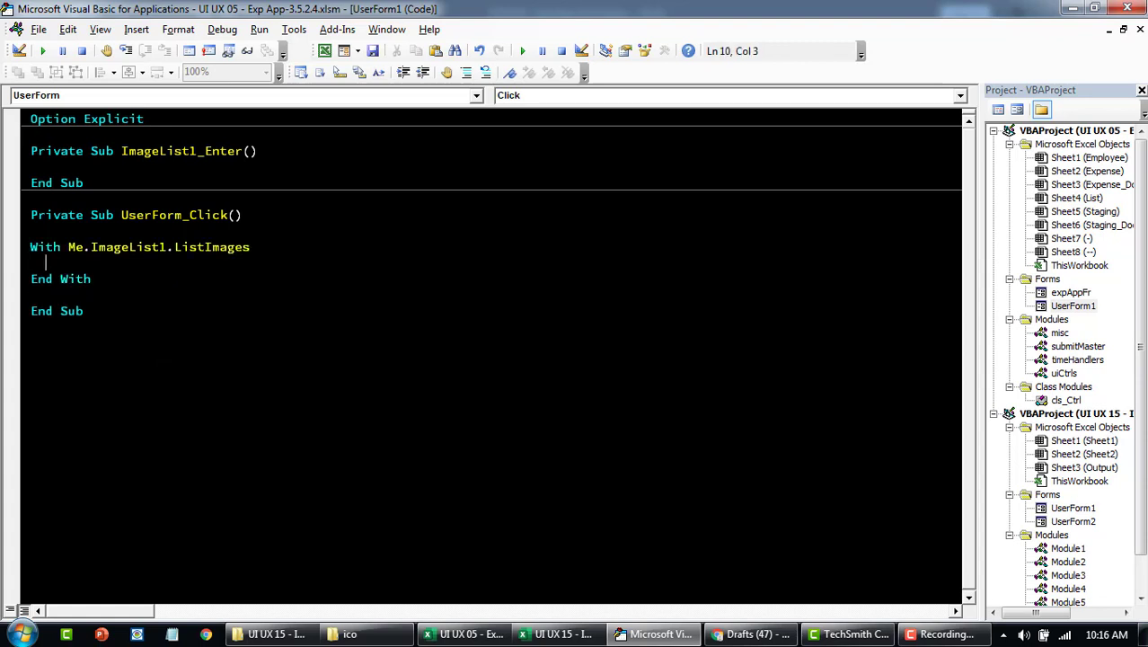
type(".Add")
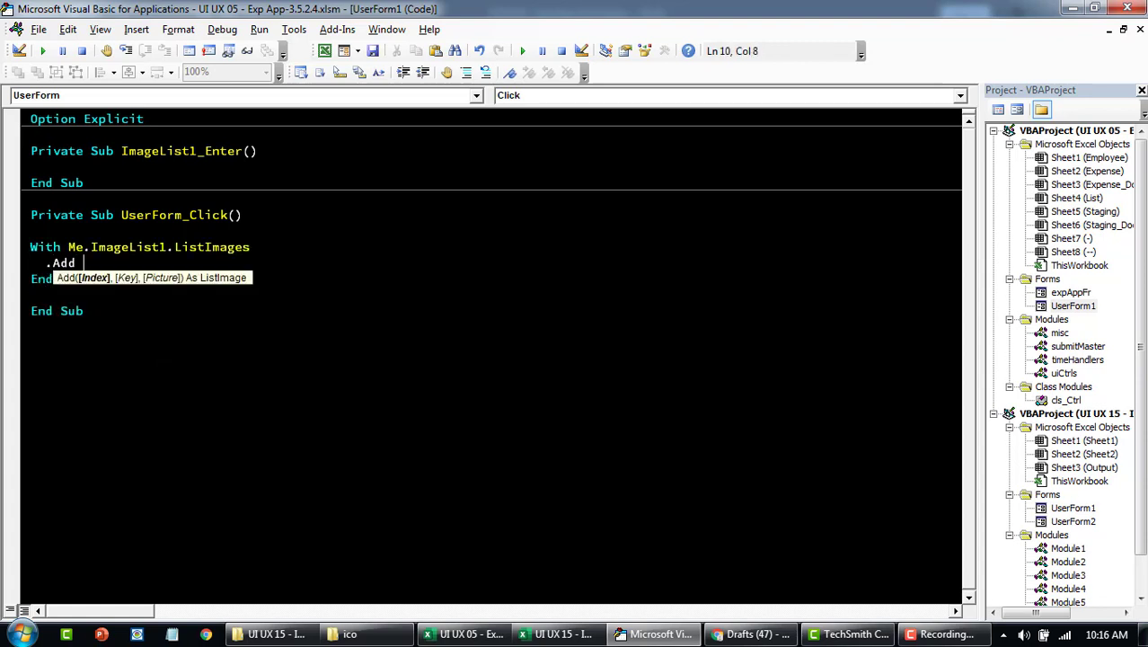
type(",")
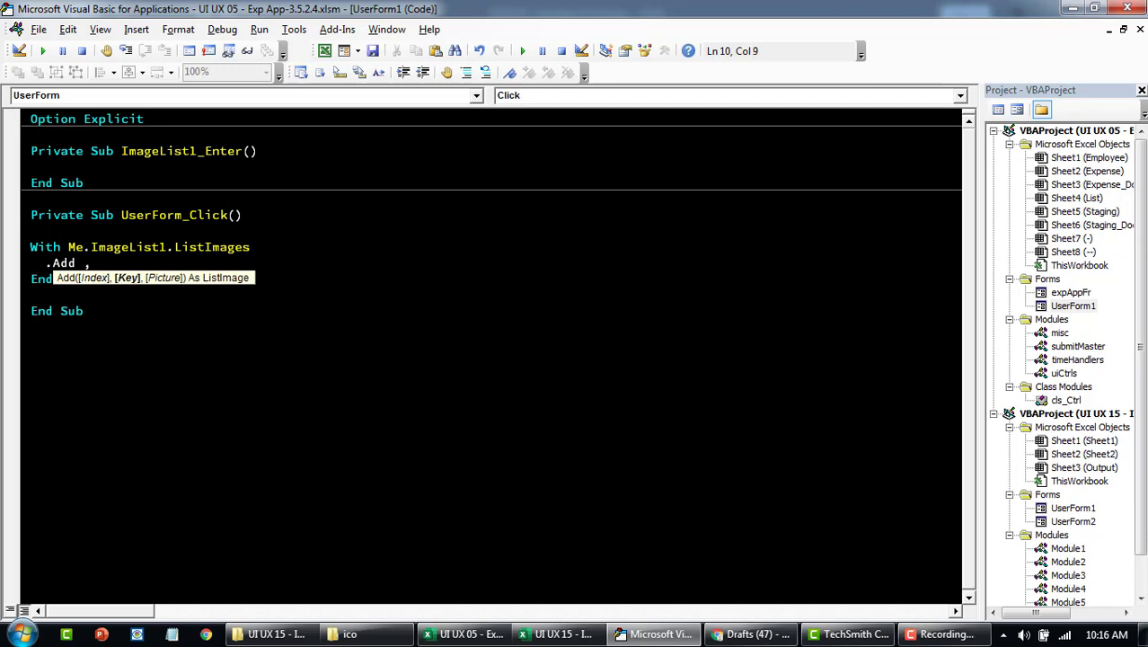
type("\"\"")
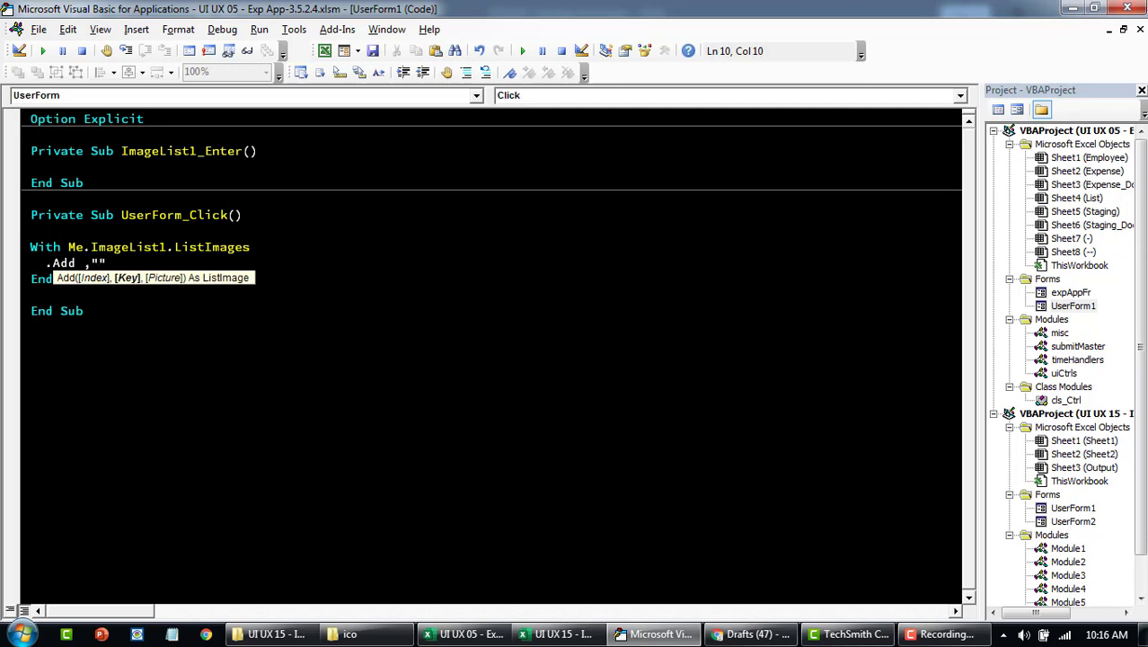
- Give the image key 'img1' and load australia.jpg via LoadPicture, checking the file name
left_click(350, 634)
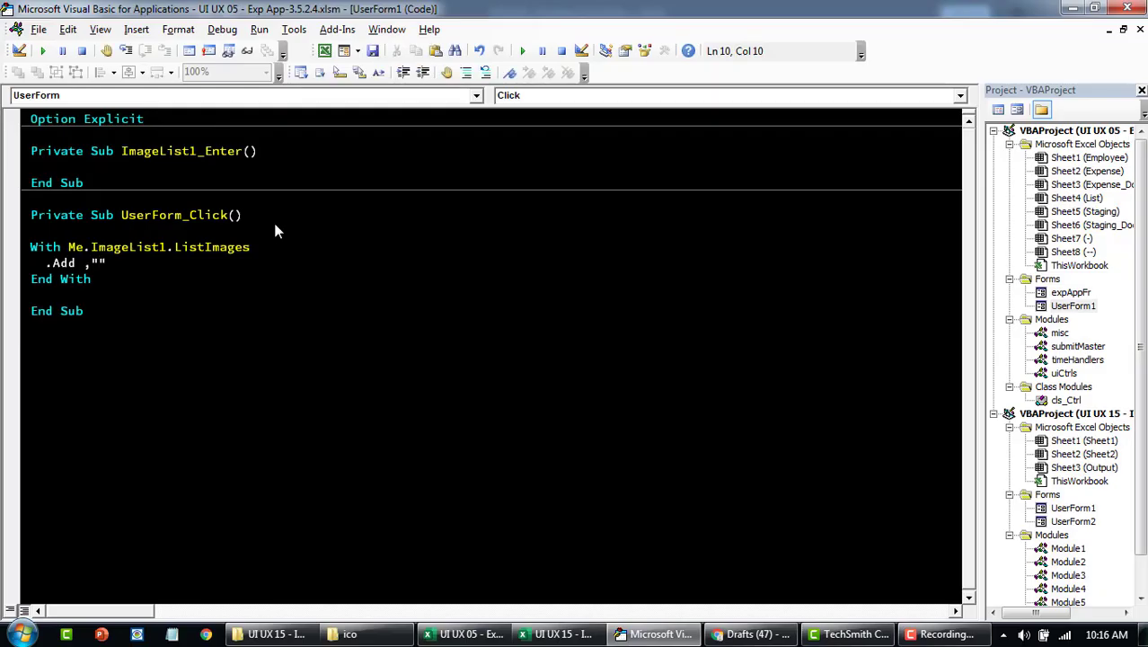
type("img1")
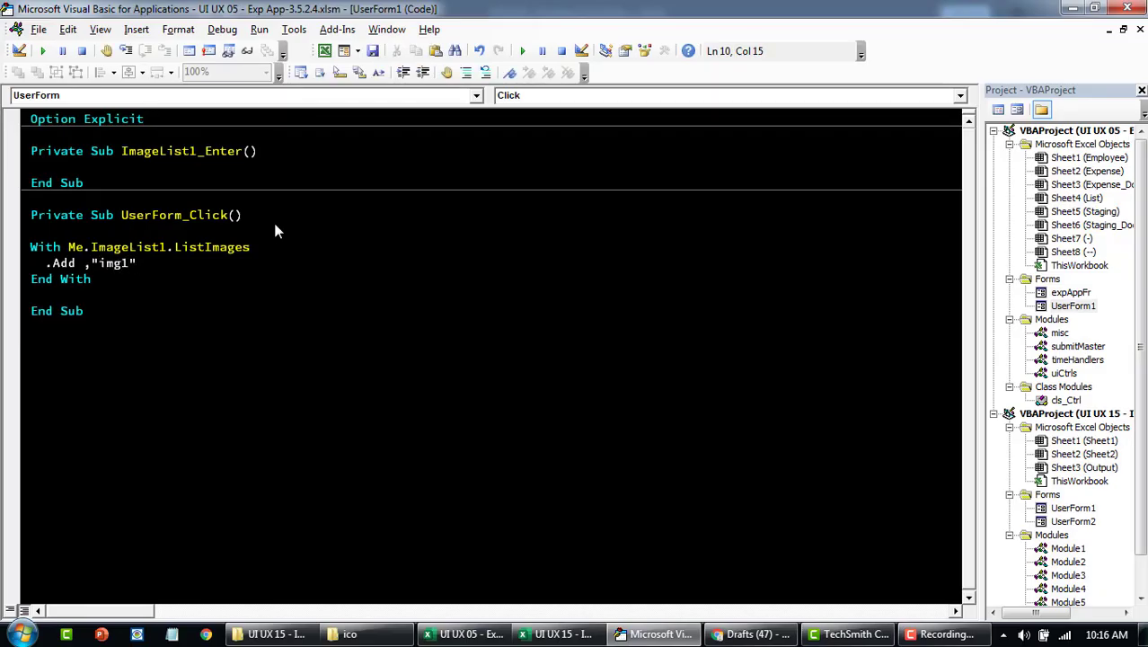
type(",")
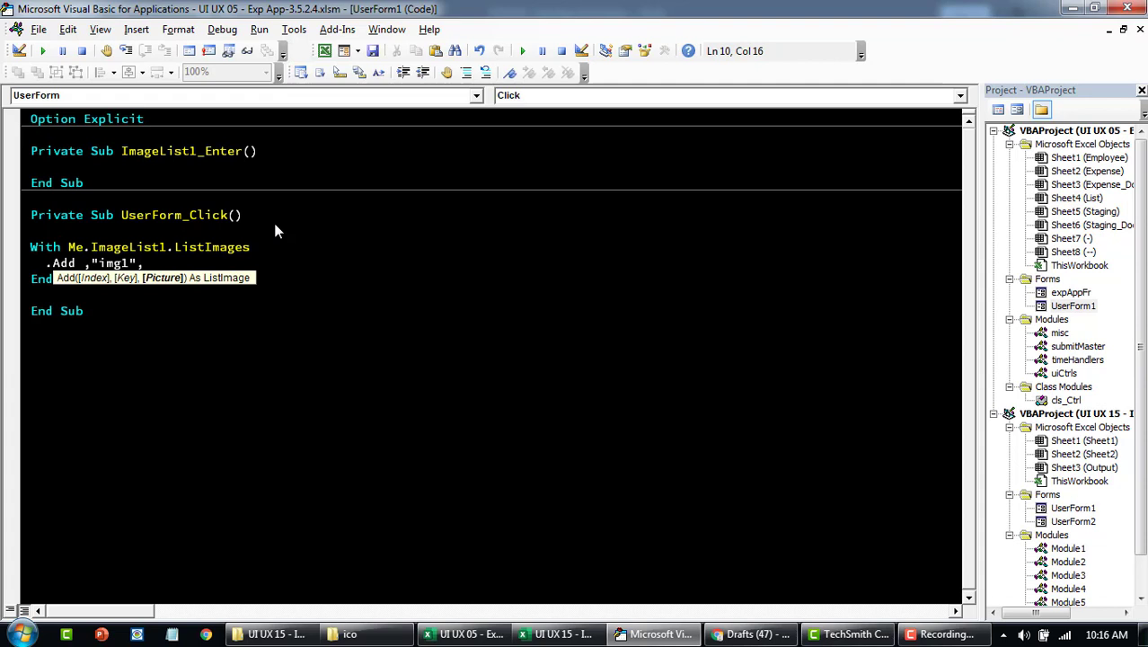
type("load")
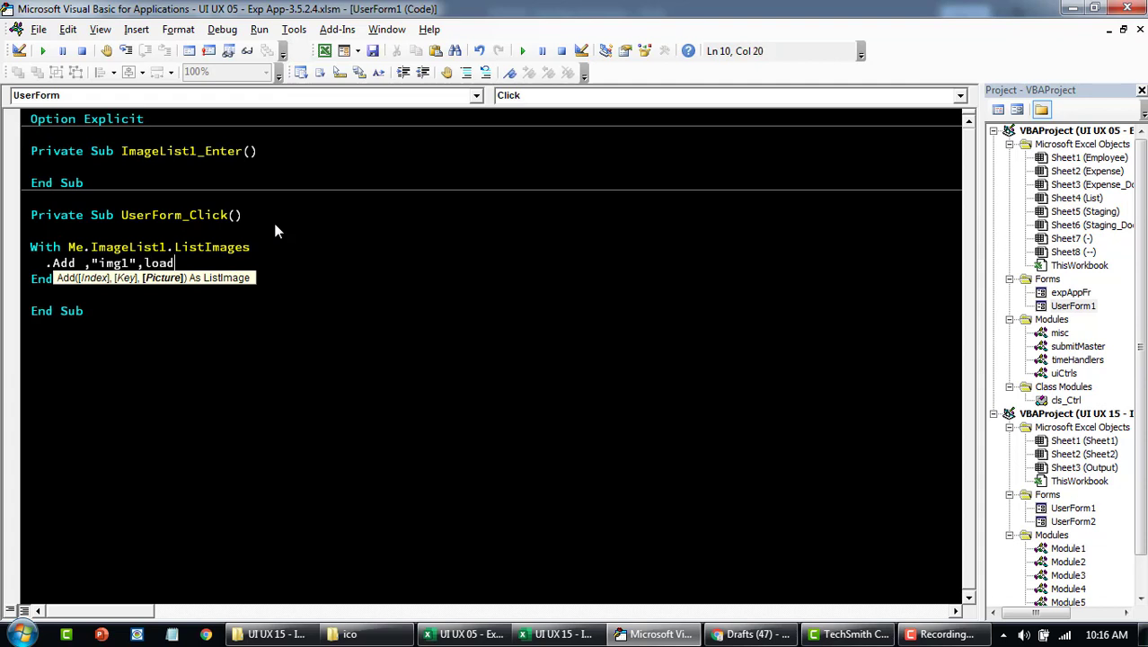
type("picture(\"D:\\VBAA2Z Demo\\UI UX\\UI UX 15 - Image Combo\\ico")
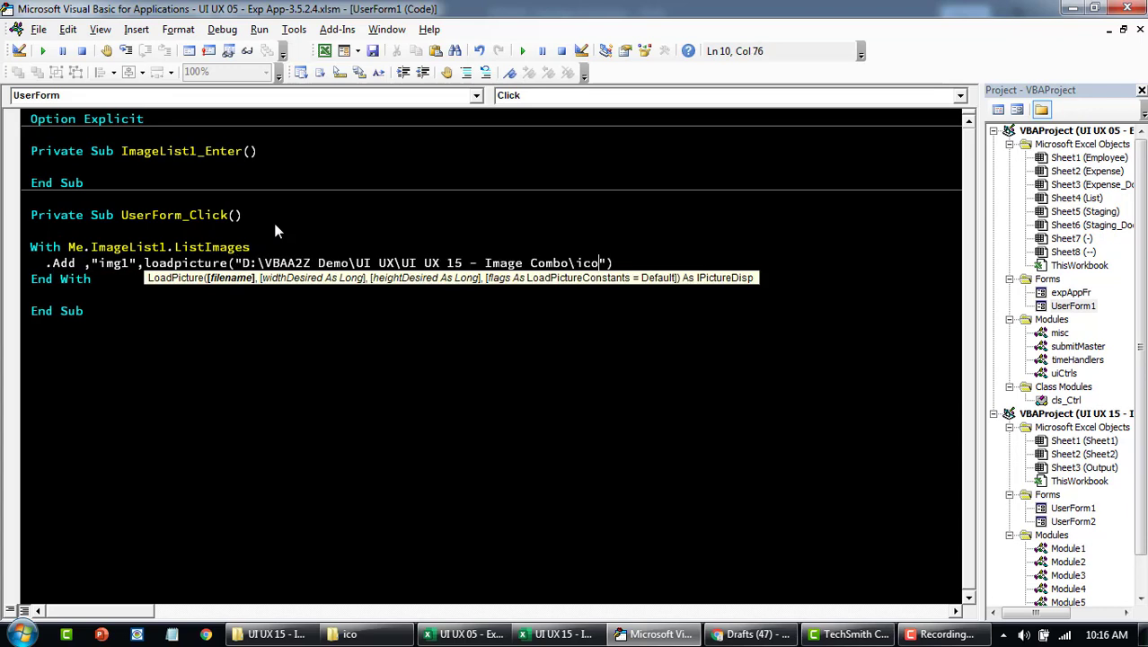
left_click(349, 634)
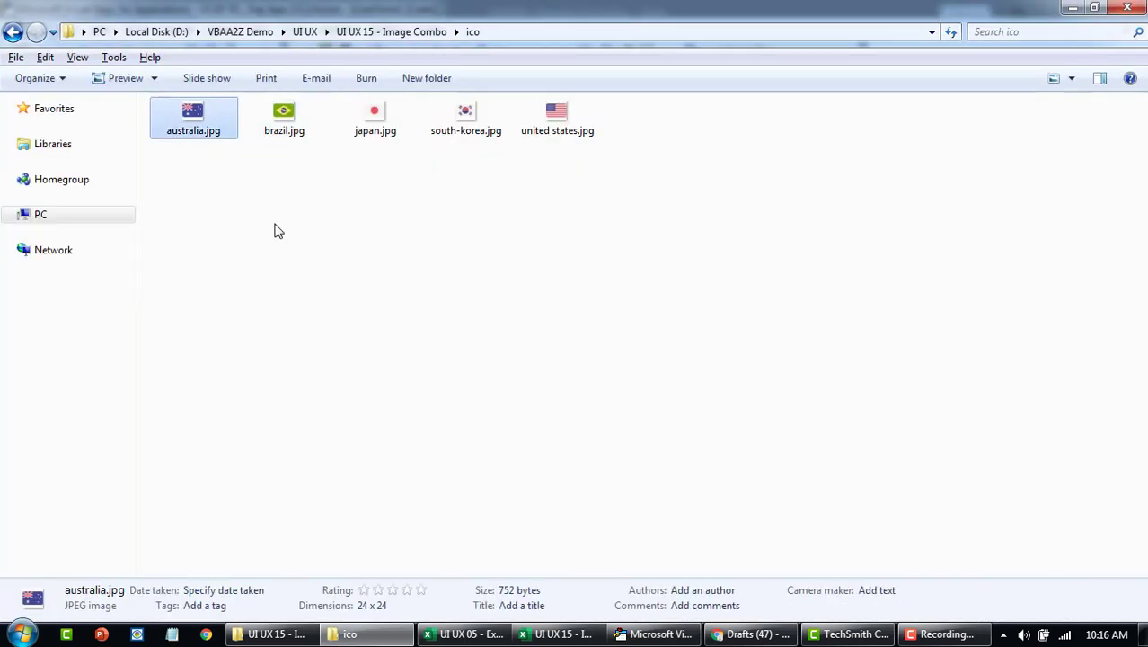
left_click(472, 634)
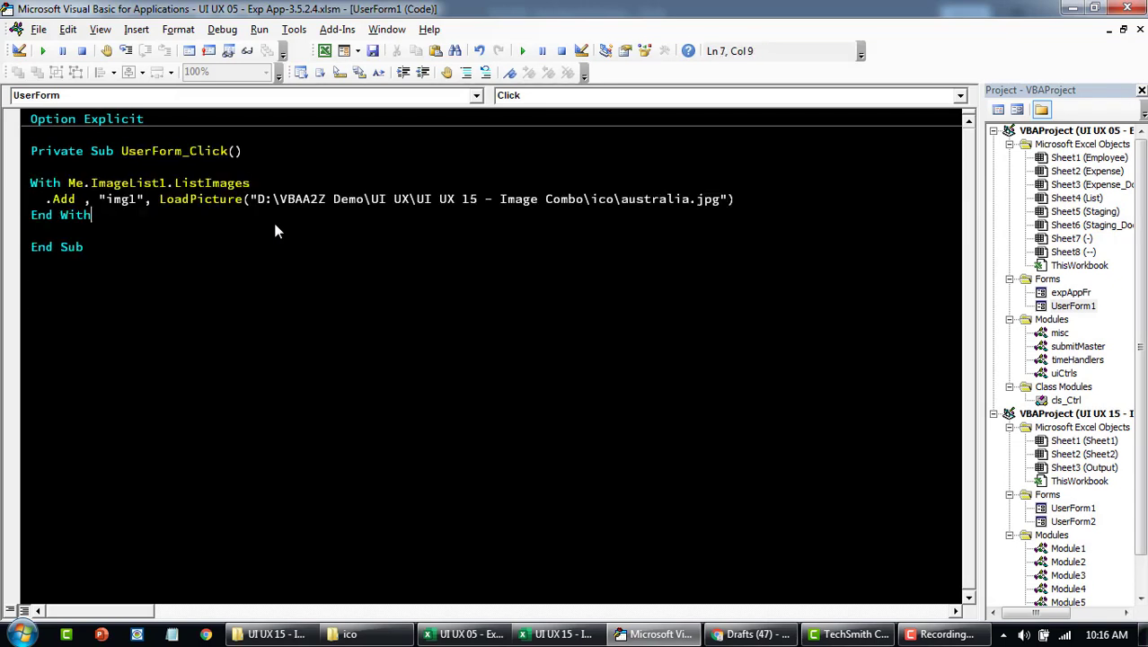
- Create the UserForm_Initialize routine and select the image-loading block to move into it
left_click(960, 96)
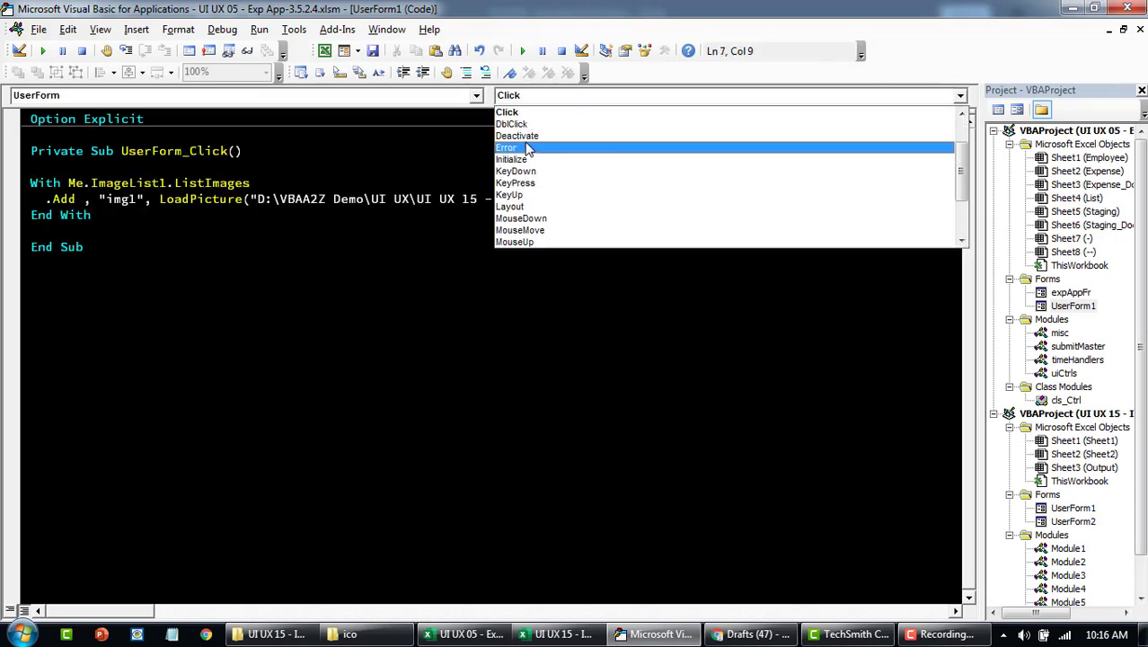
left_click(511, 159)
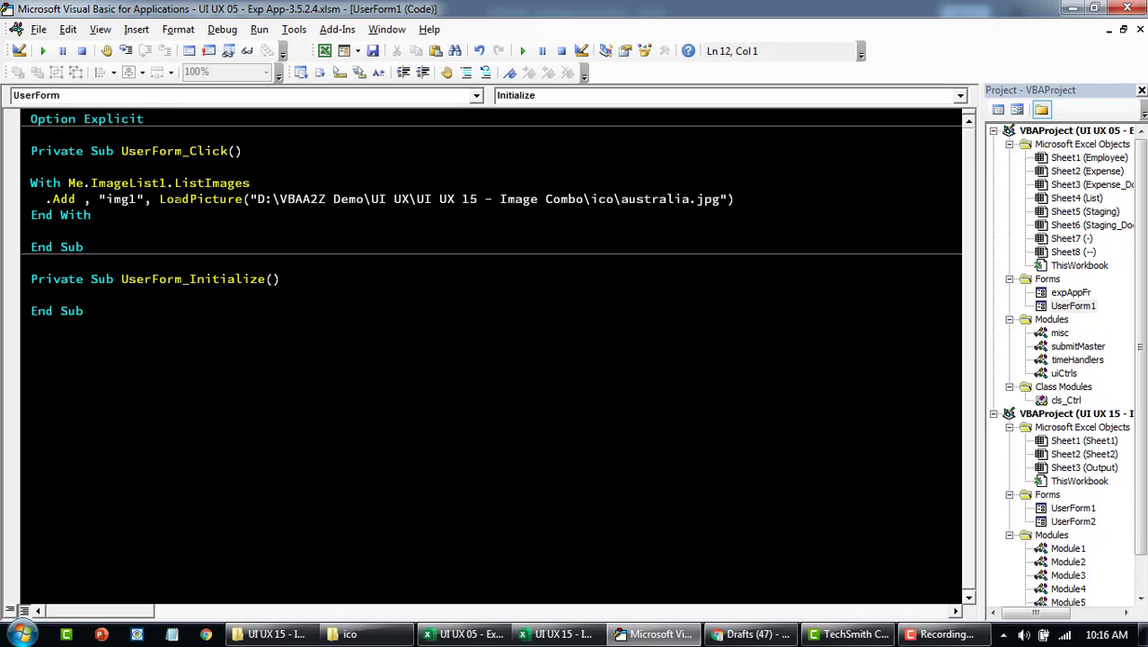
left_click_drag(30, 182, 91, 215)
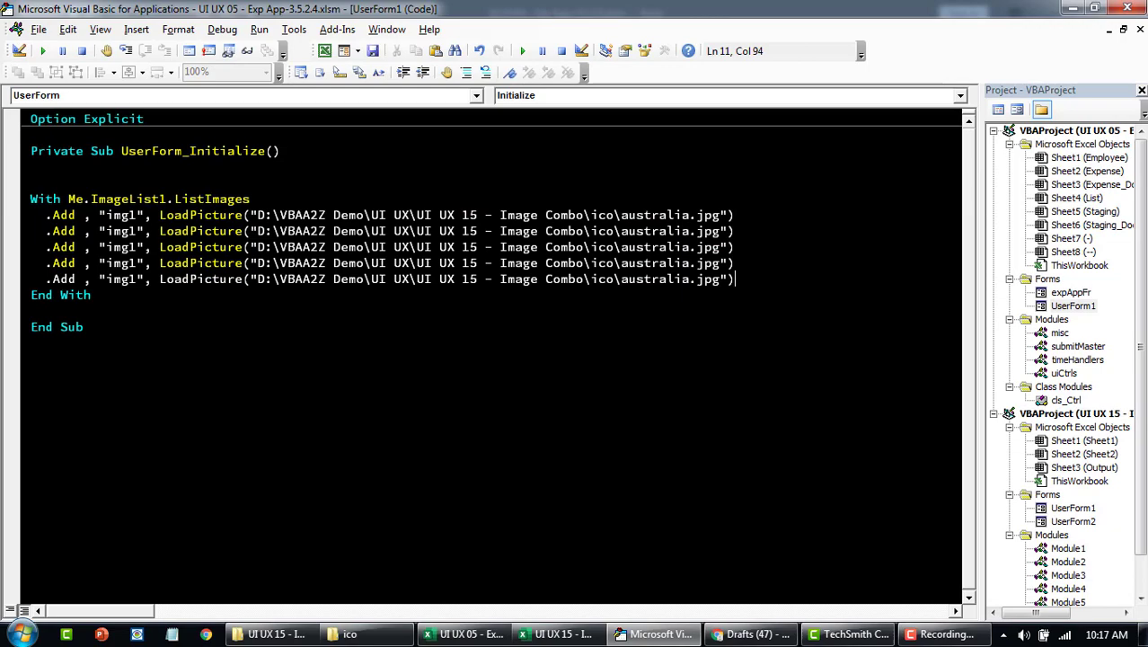
- Change lines two to five to load brazil, japan, south-korea and united states files
left_click(464, 635)
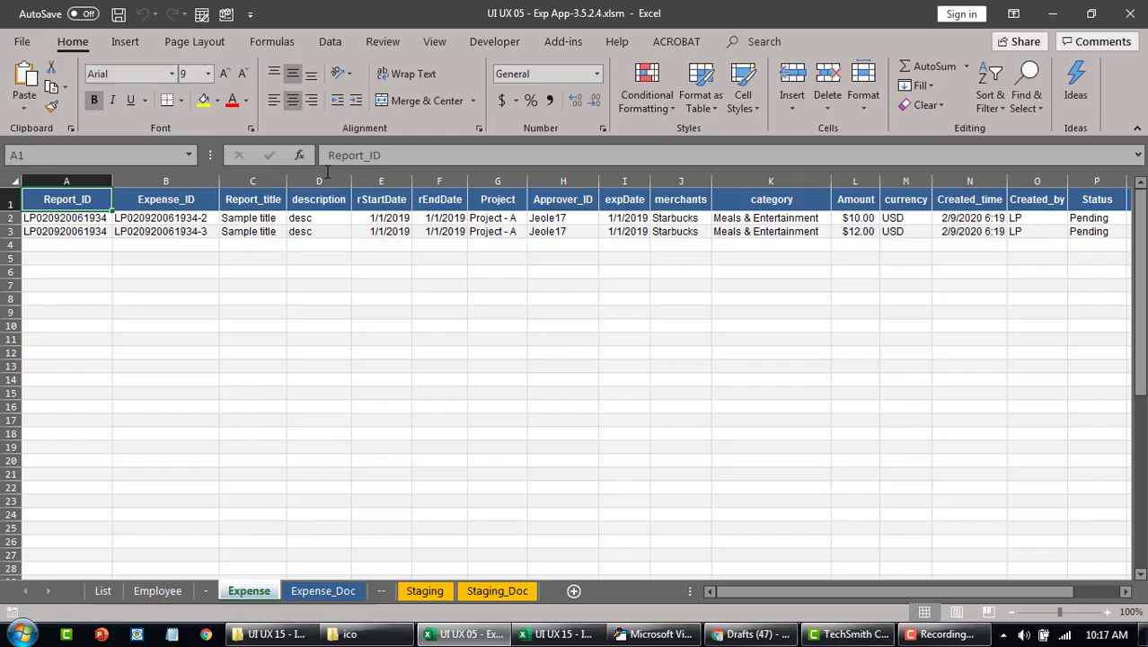
left_click(349, 633)
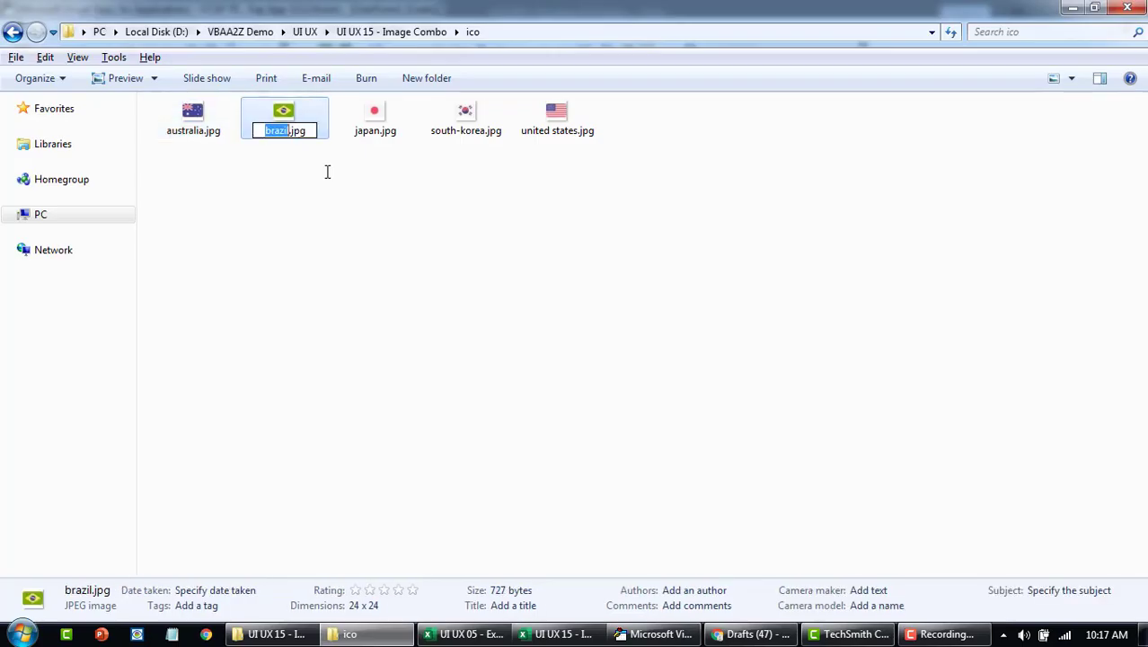
left_click(472, 634)
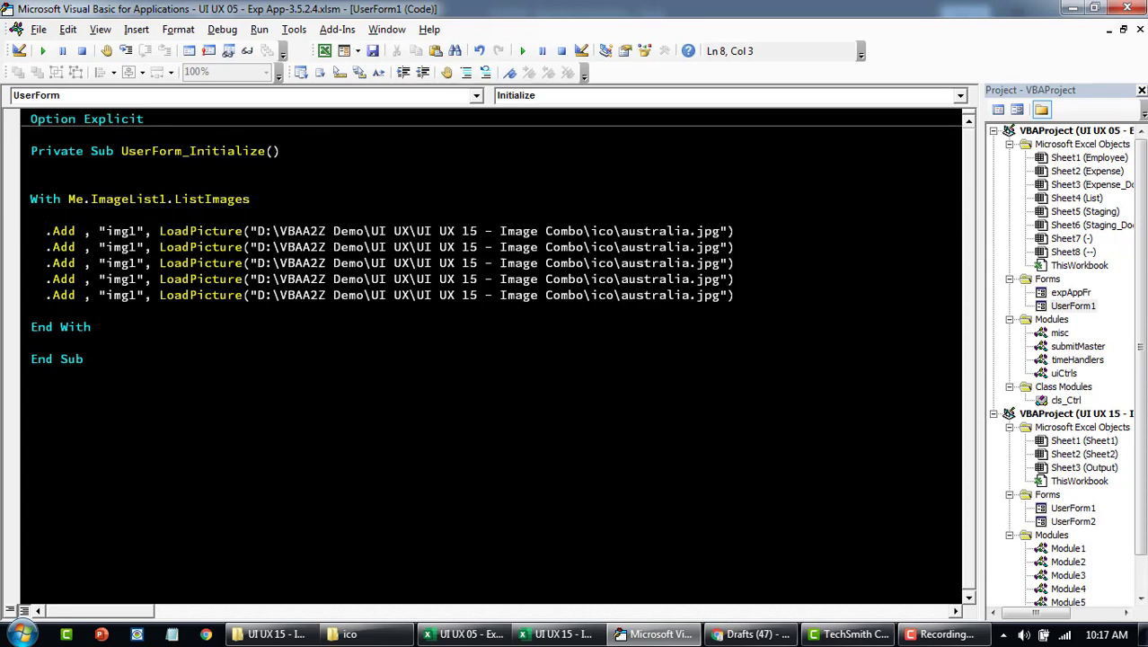
left_click(349, 635)
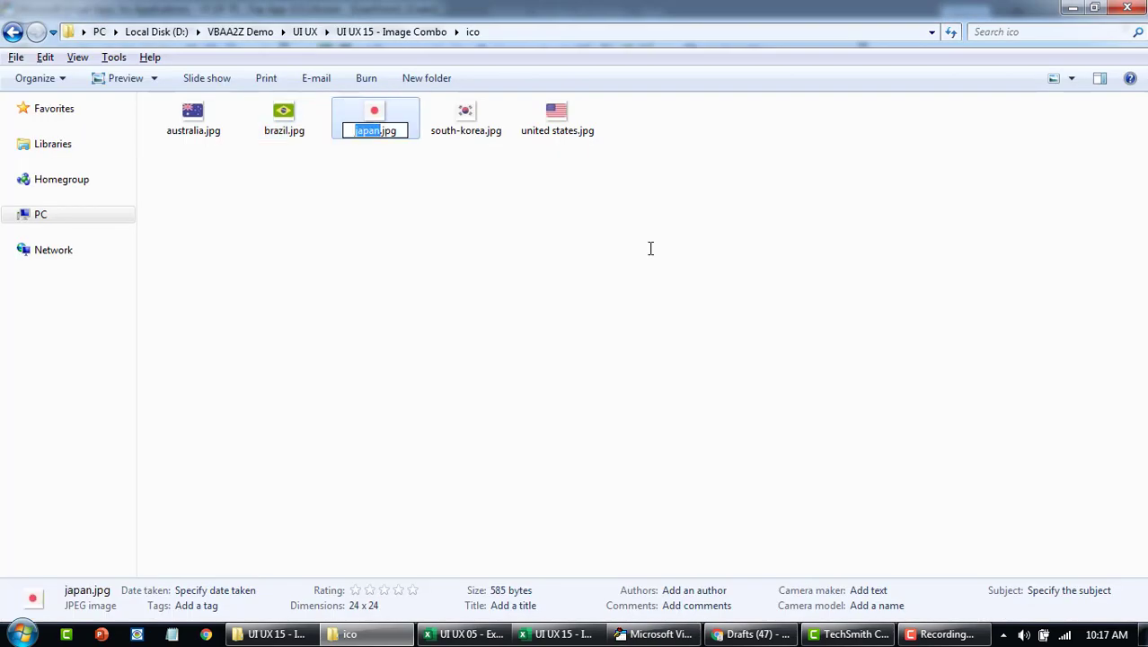
left_click(584, 204)
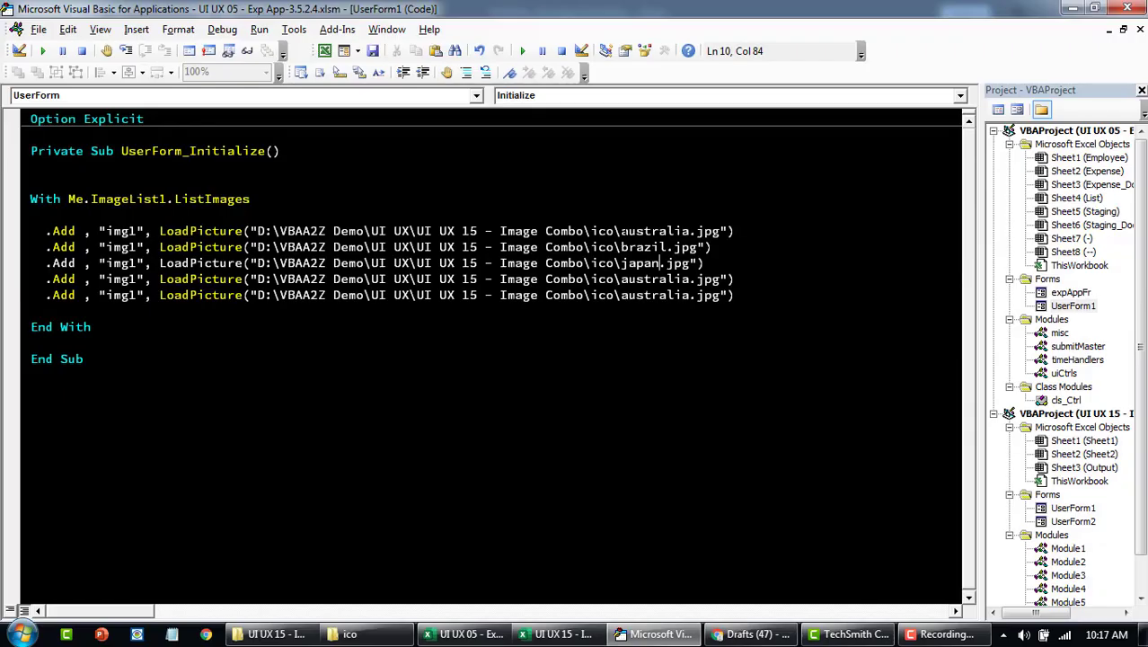
type("south-korea")
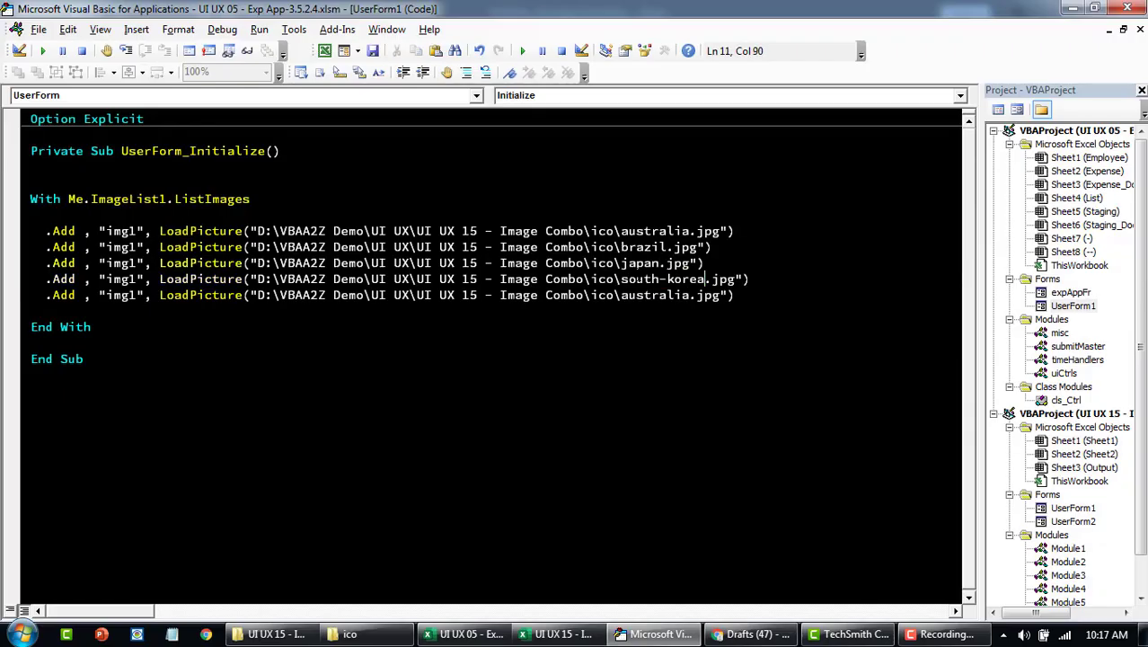
left_click(349, 634)
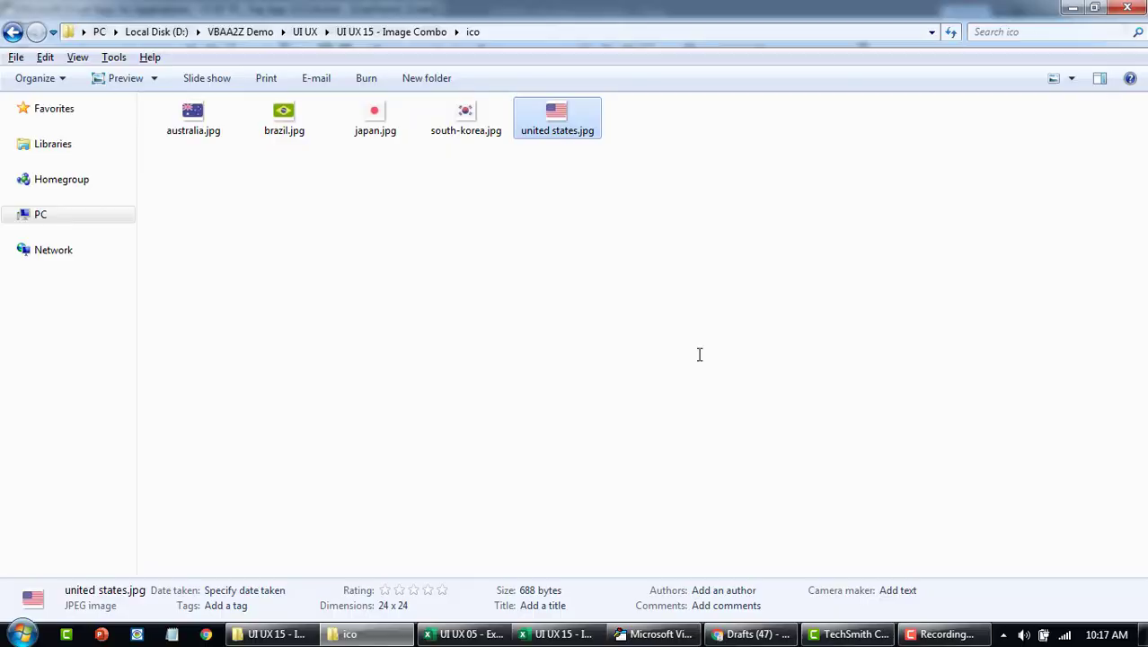
left_click(469, 634)
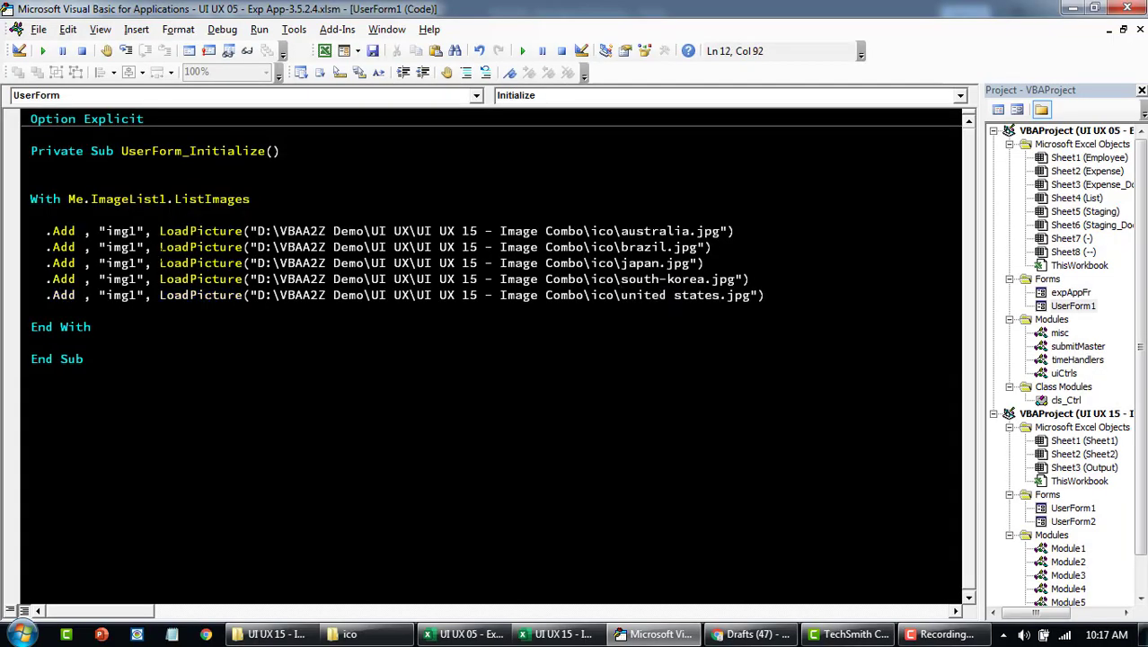
left_click(135, 247)
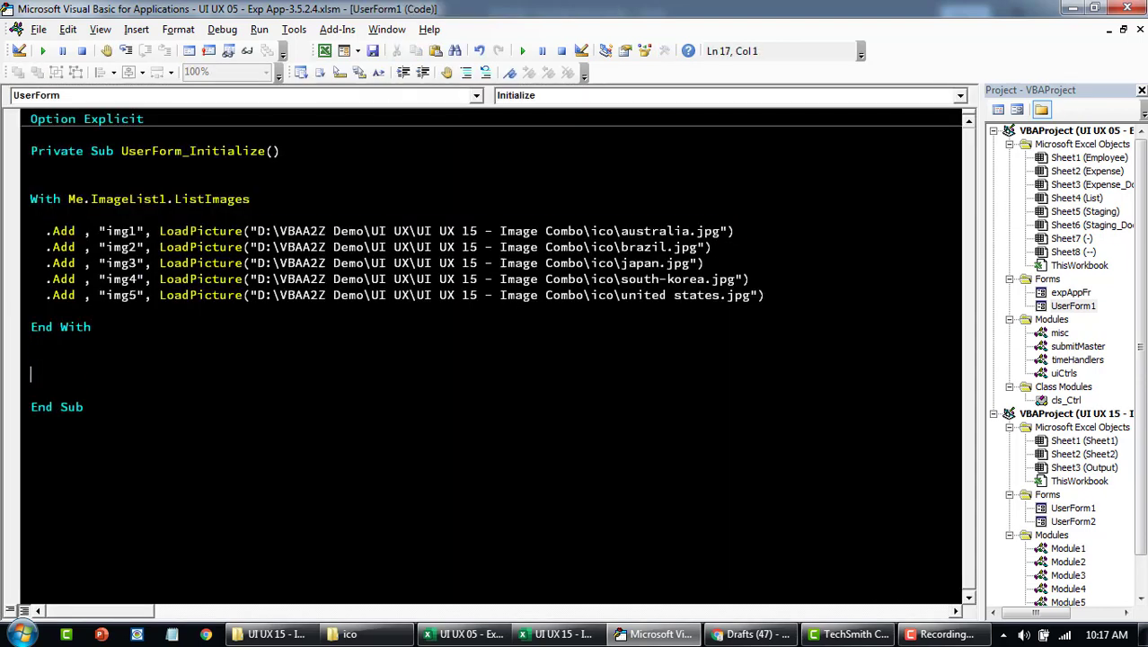
- Add a With Me.ImageCombo1 block setting its ImageList to ImageList1
type("with me.")
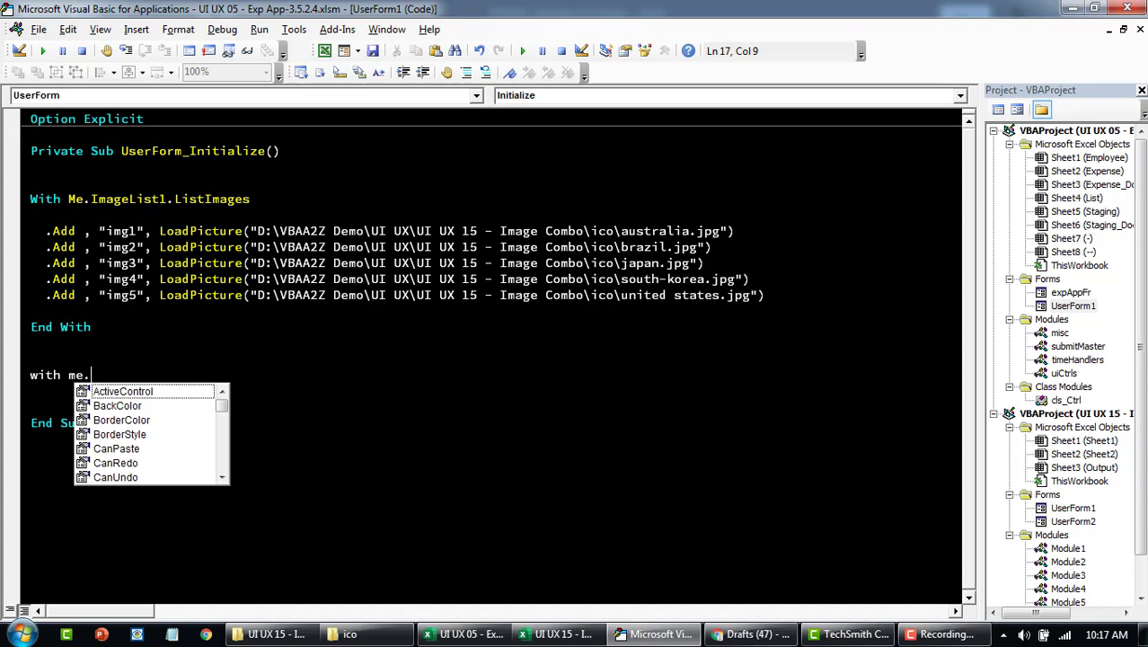
type("im")
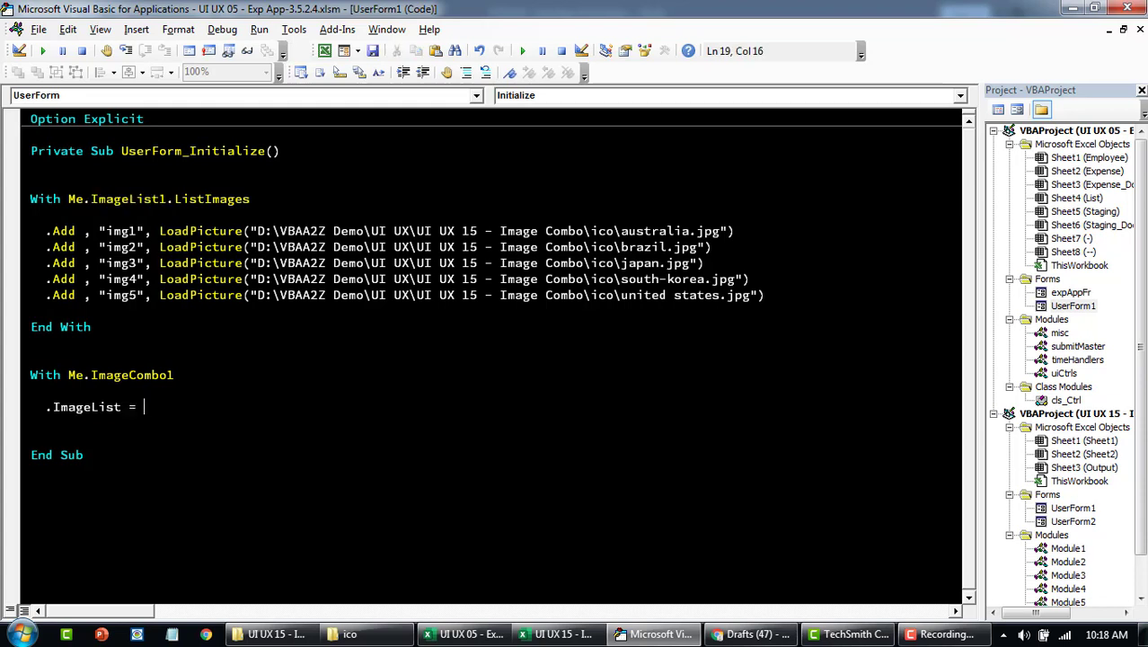
type("ImageList1")
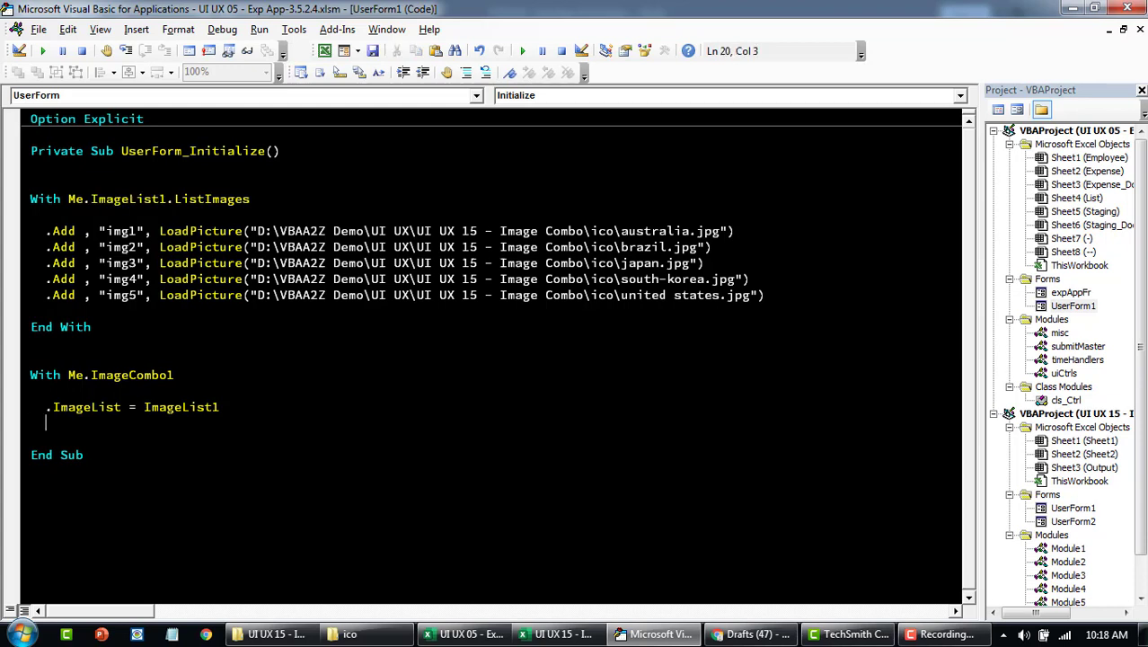
- Add the first combo item 'Australia' paired with image 1
type(".com")
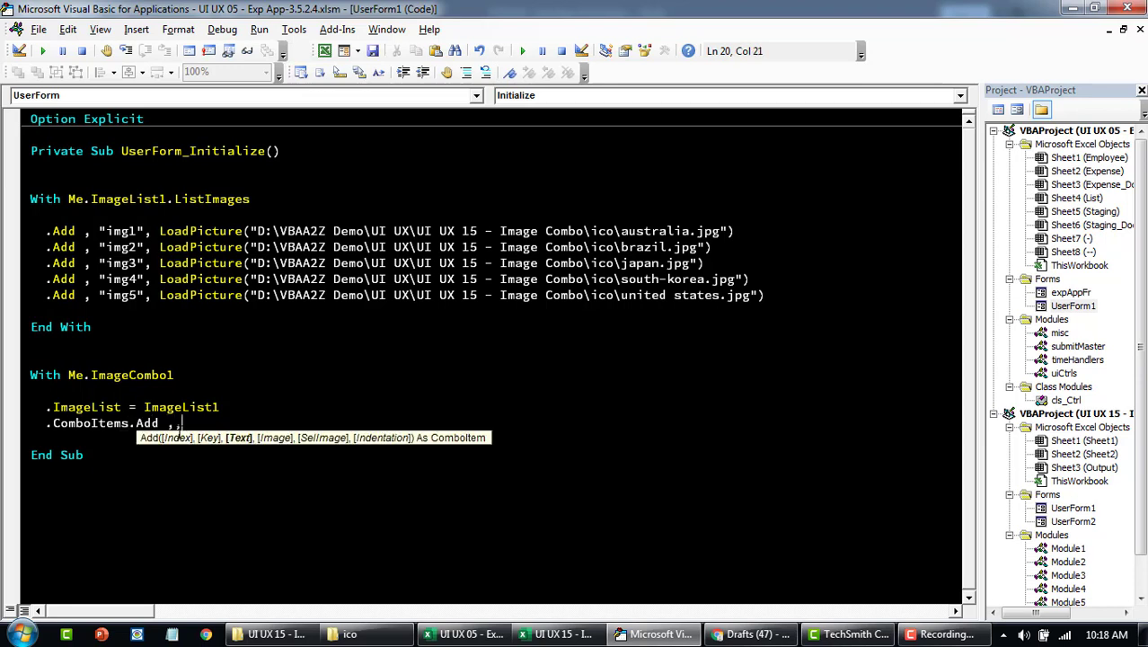
mouse_move(436, 446)
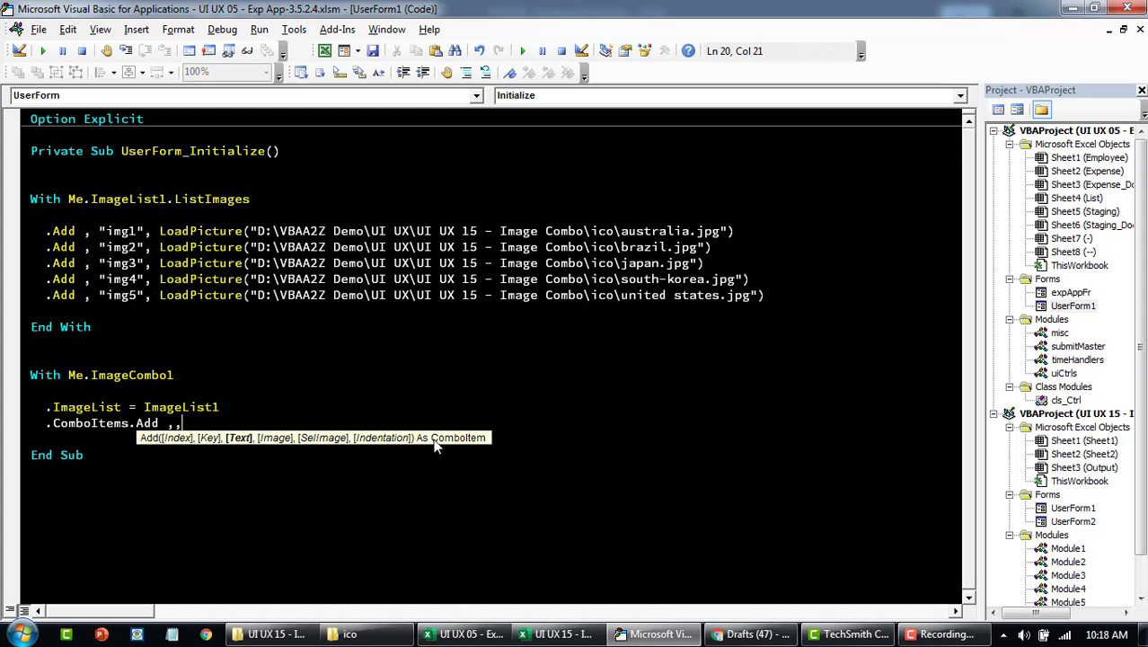
type("\"")
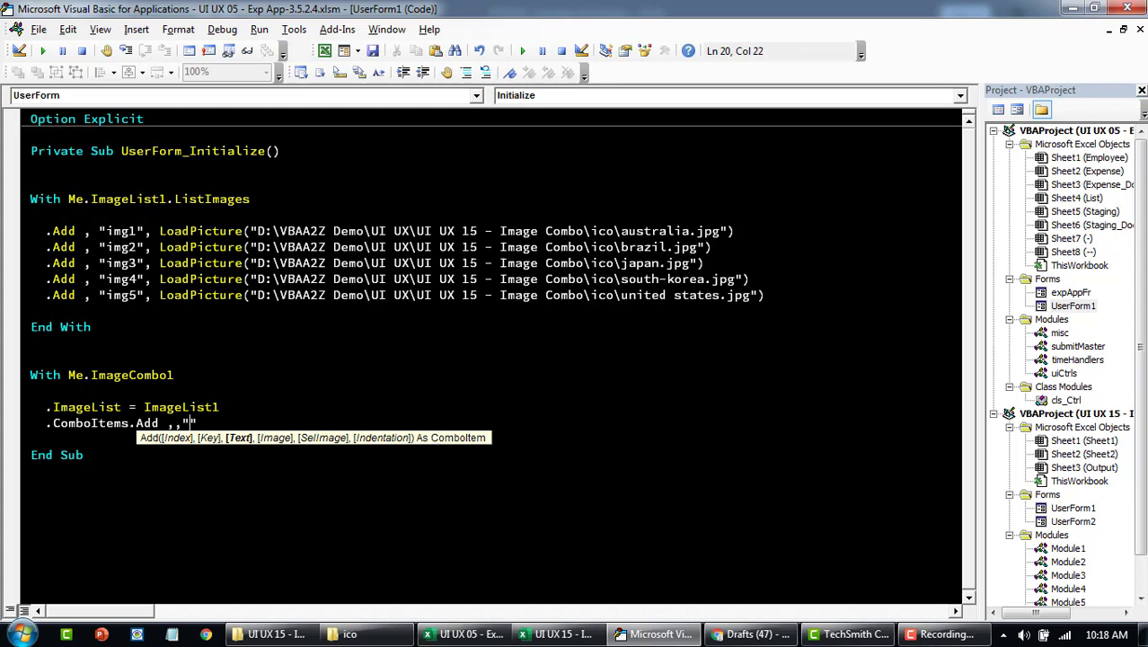
type("Au")
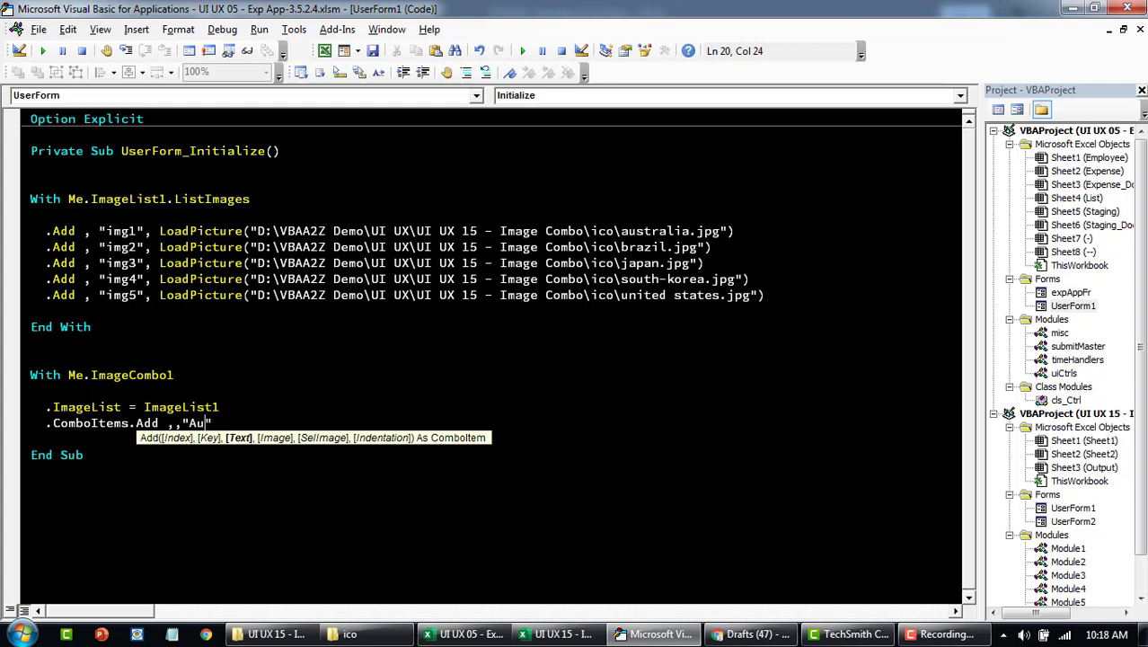
type("stralia\",")
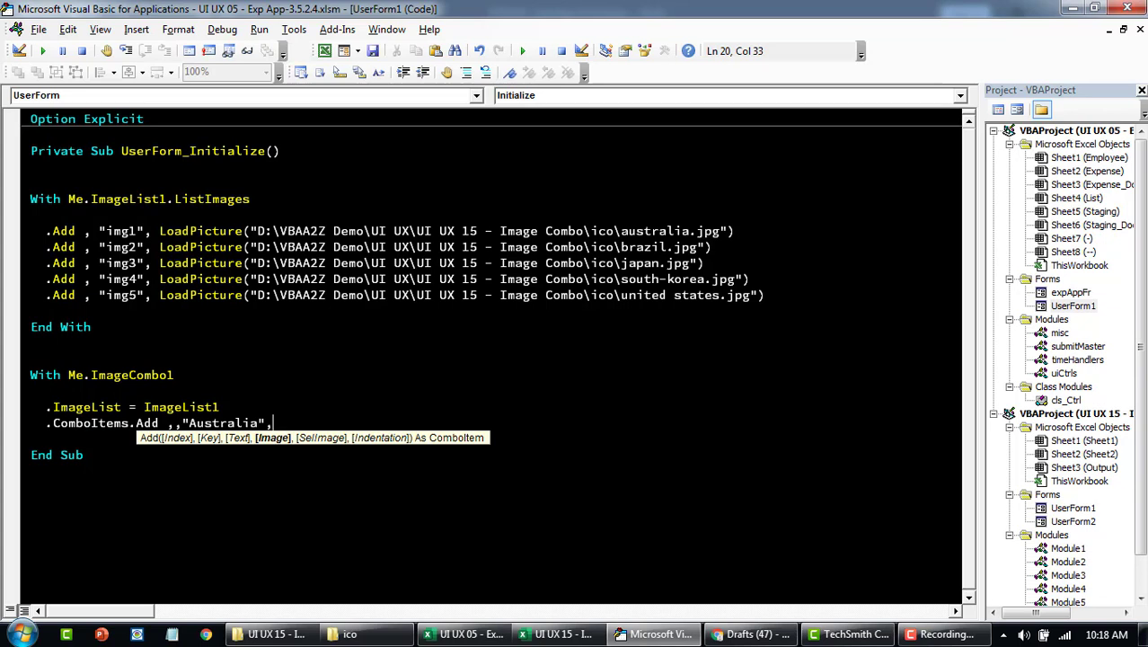
type("1")
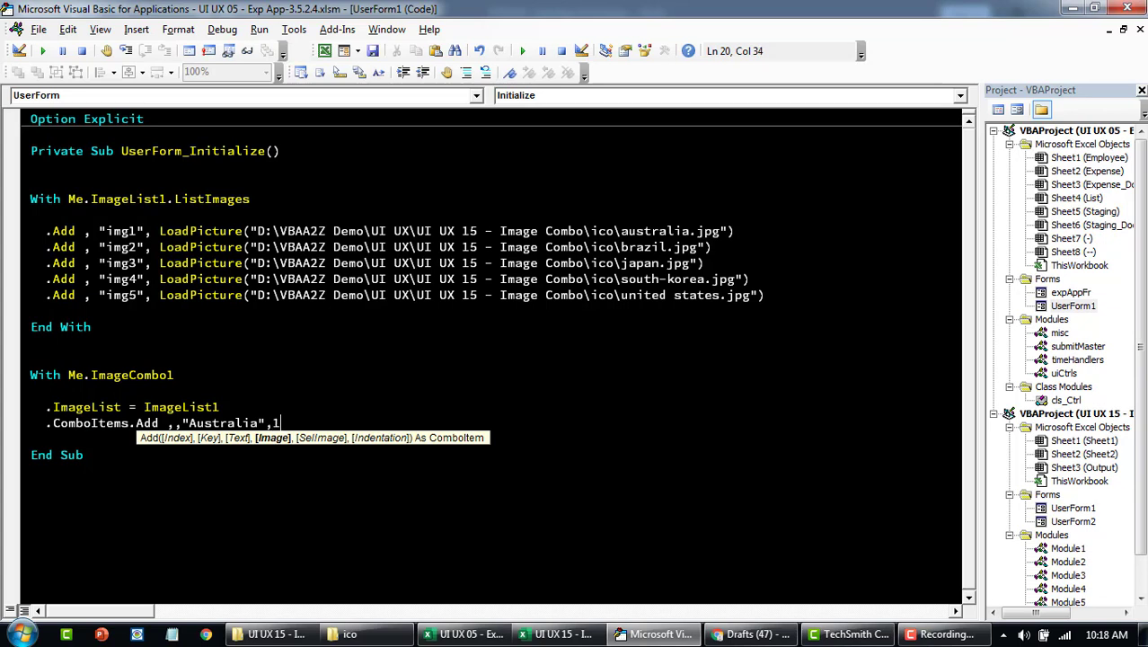
key("Return")
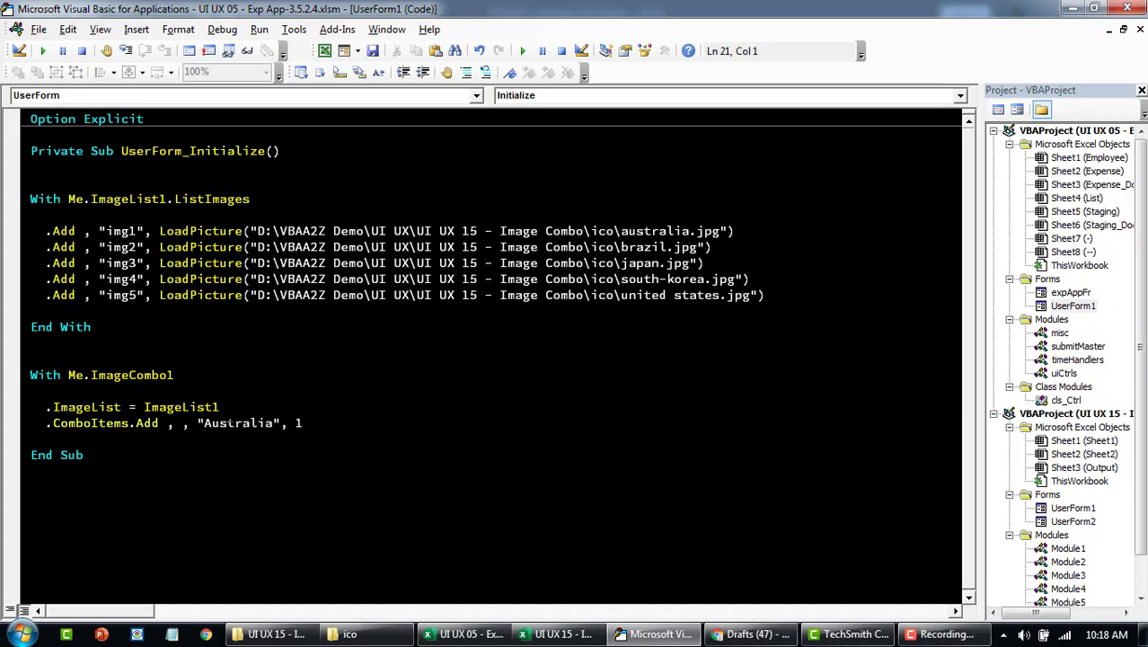
- Add combo items Brazil, Japan, South-Korea and United States paired with images 2 to 5
double_click(121, 231)
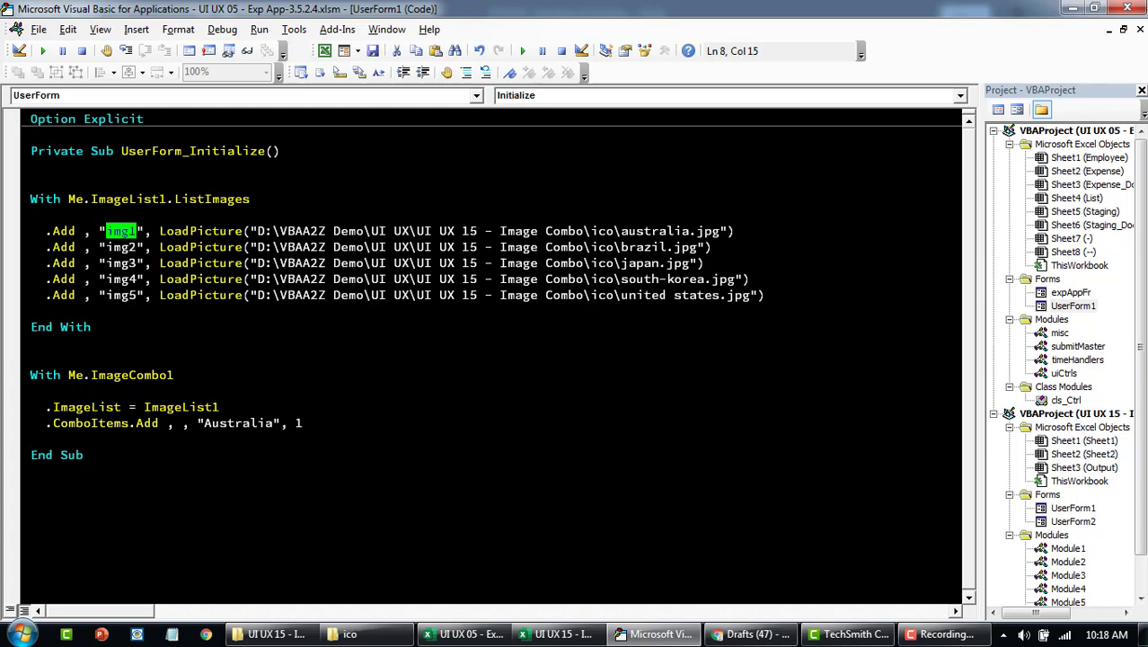
type(".ComboItems.Add , , \"Australia\", 2")
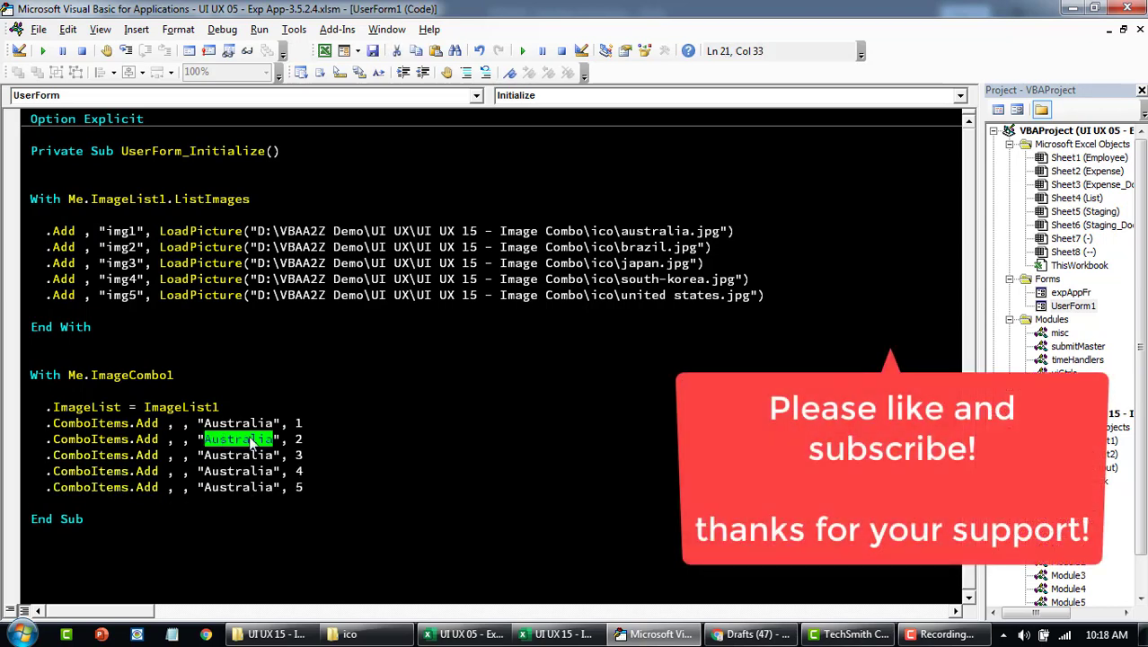
type("Brazil")
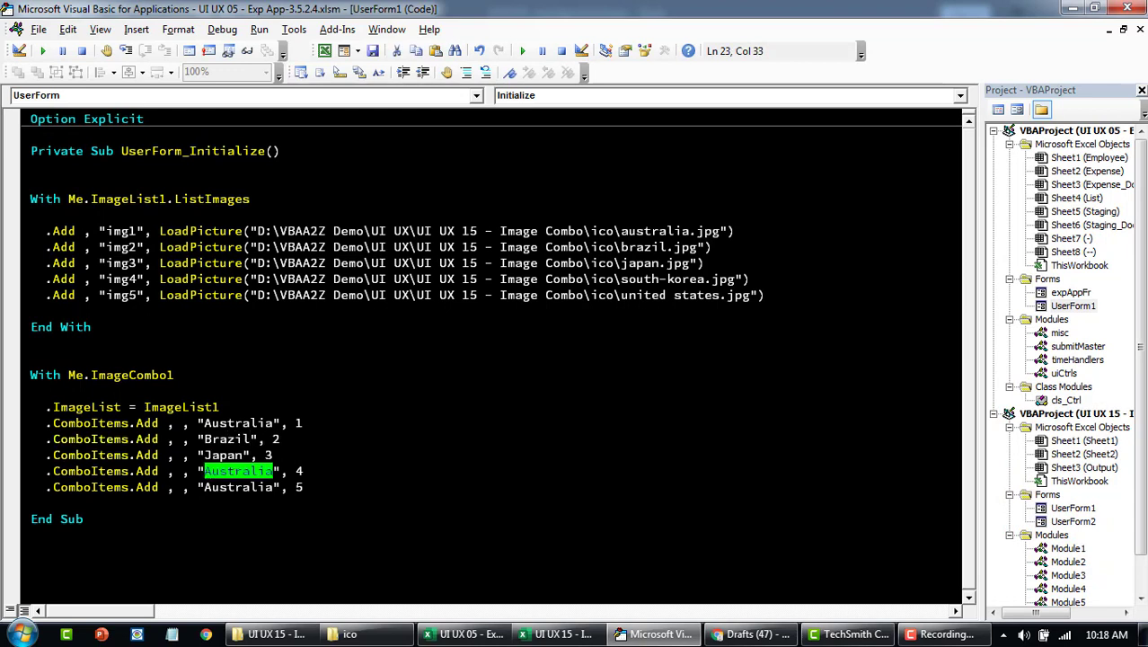
type("South-Koe")
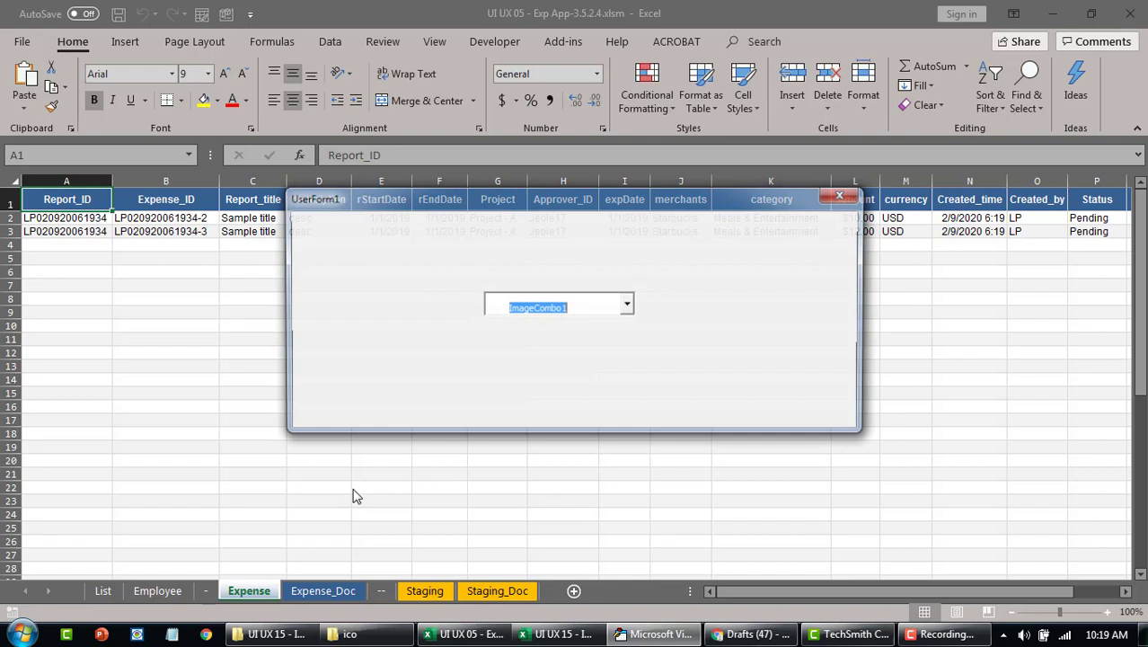
- Open the running form's drop-down to see the five countries with their flags
left_click(627, 303)
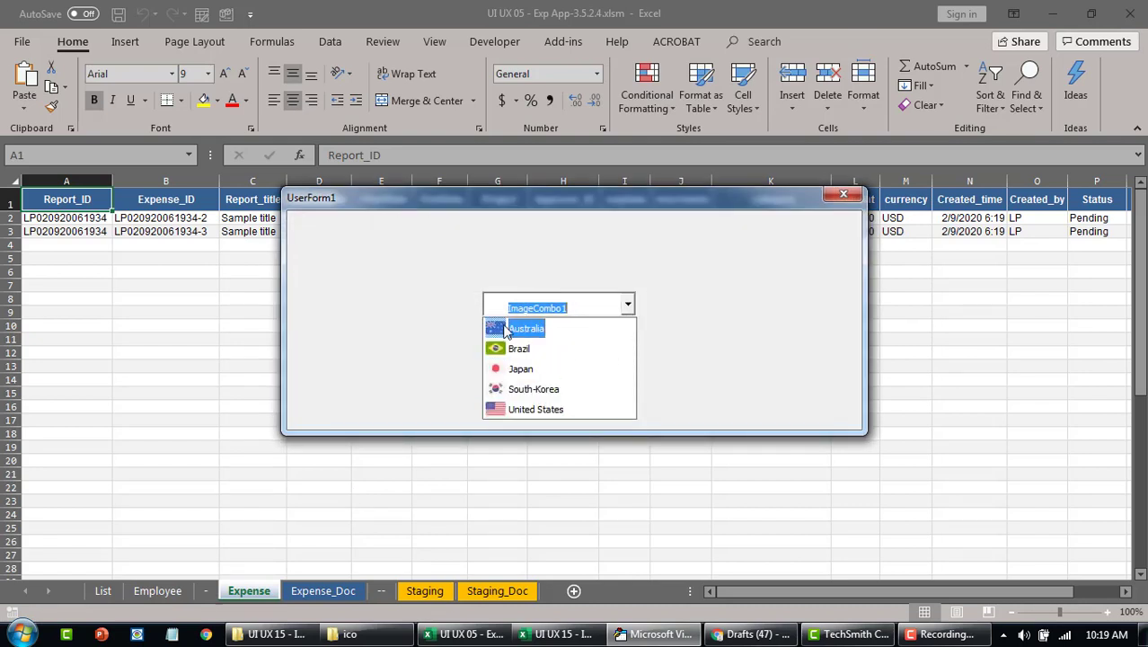
mouse_move(526, 348)
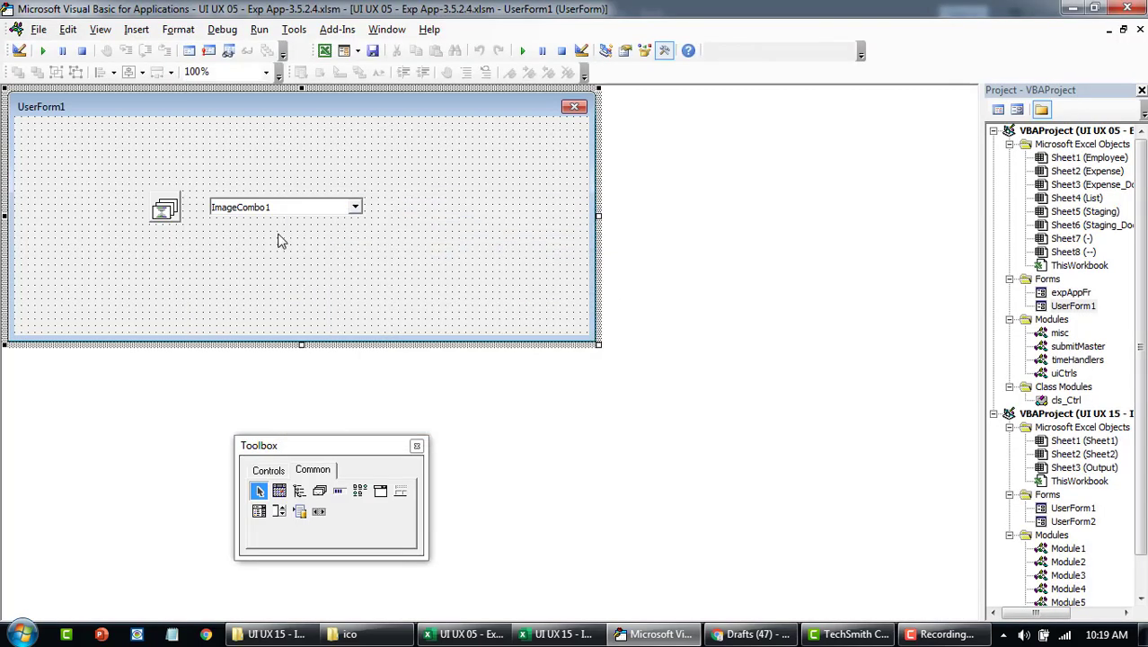
- Set ImageCombo1's Text property to 'Select Country' in the Properties window
left_click(283, 206)
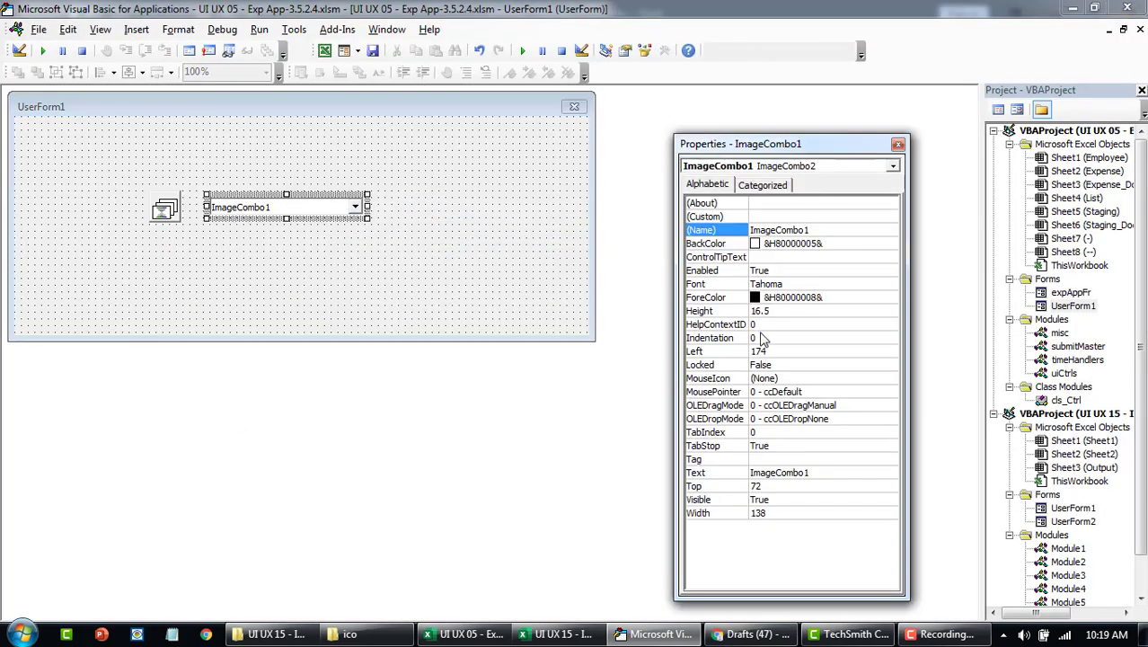
left_click(710, 377)
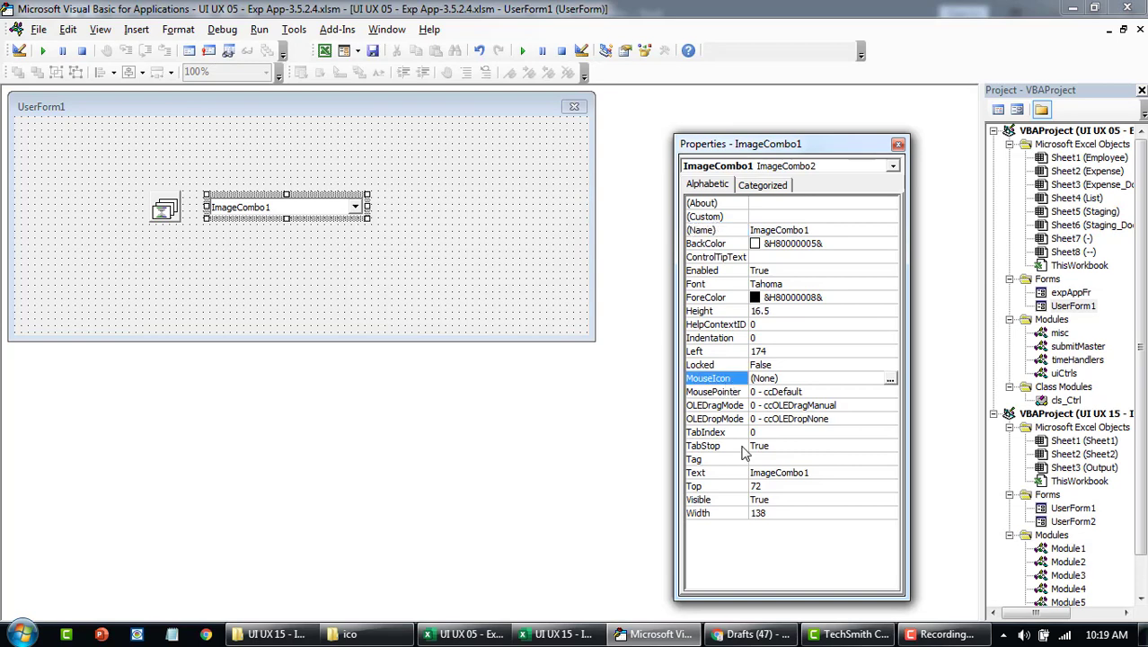
mouse_move(724, 480)
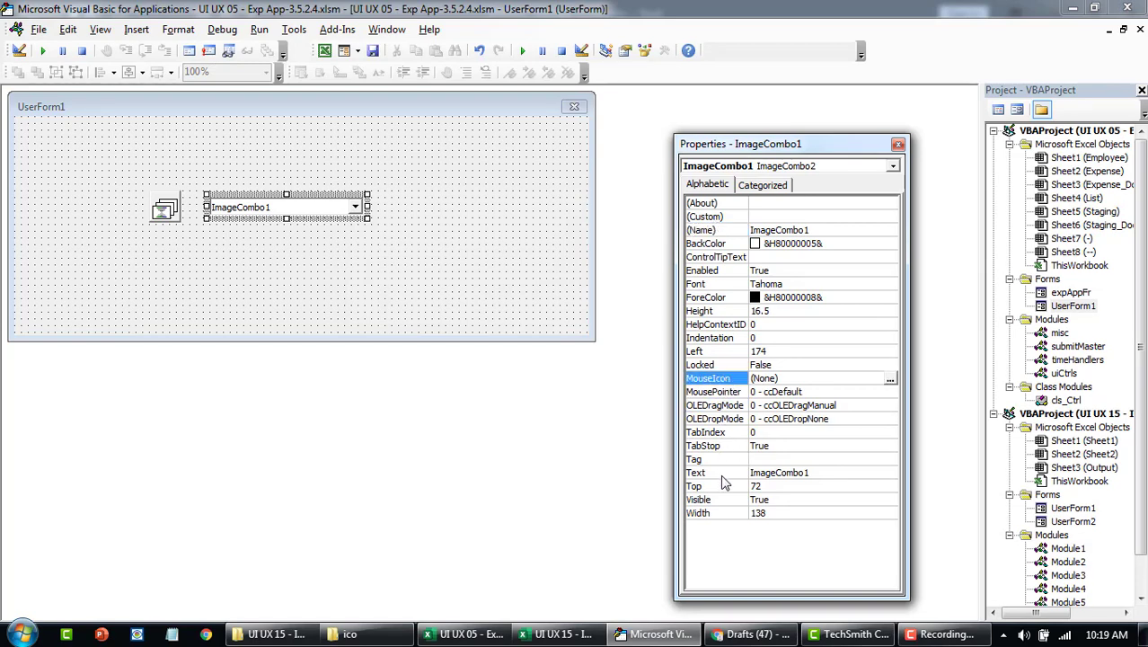
left_click(696, 471)
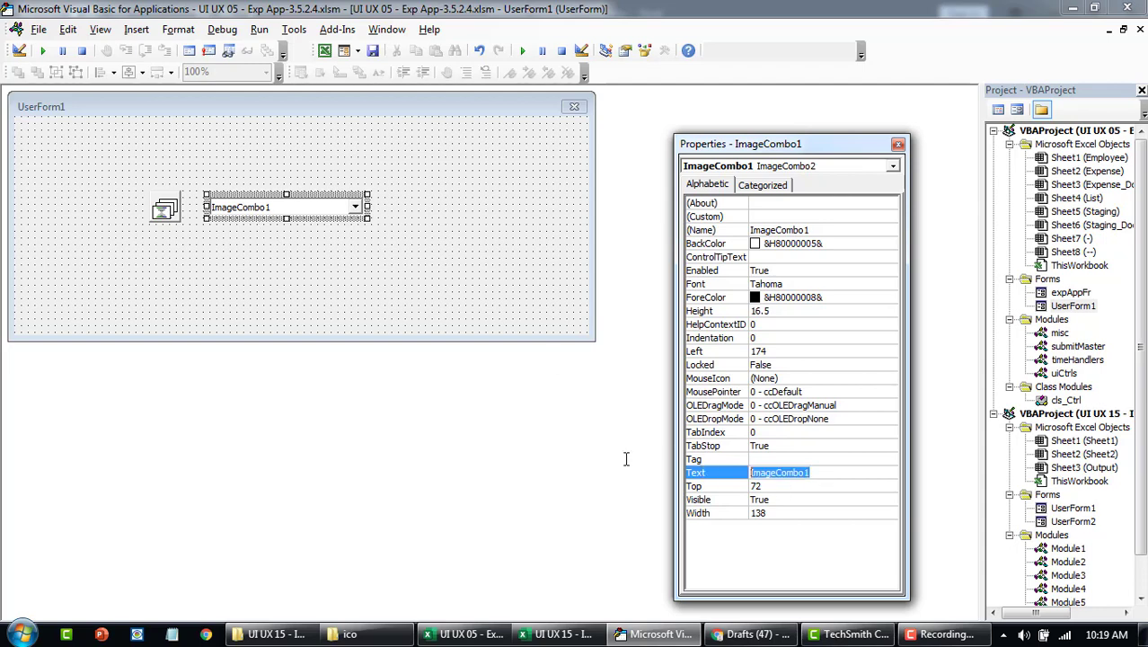
type("Select Lang")
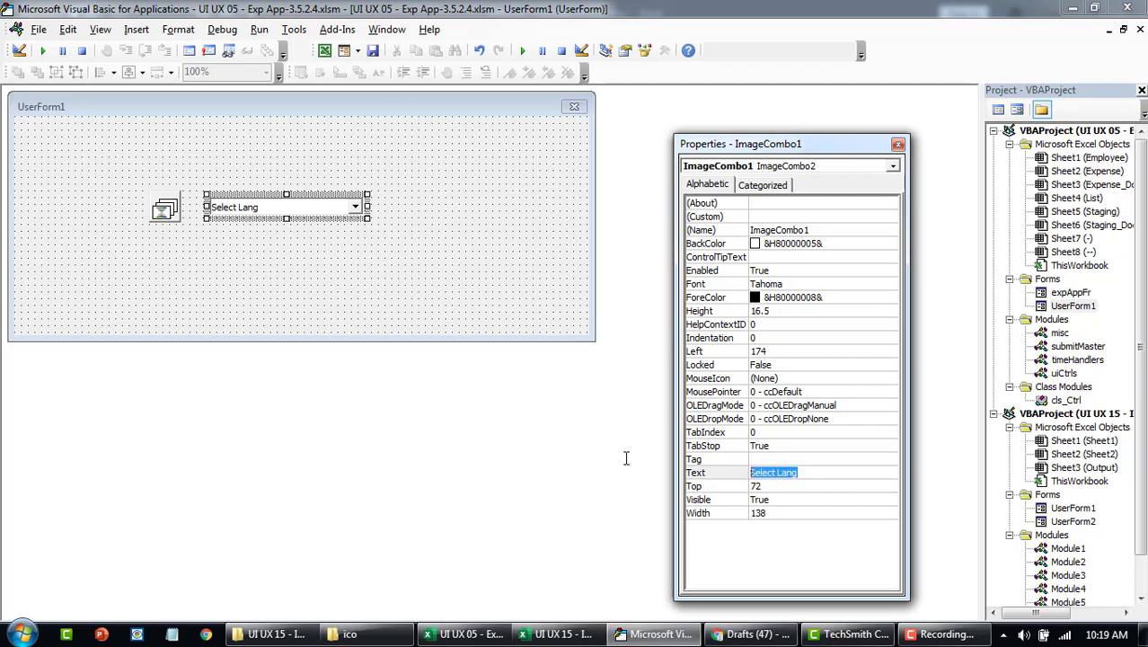
type("Select Country")
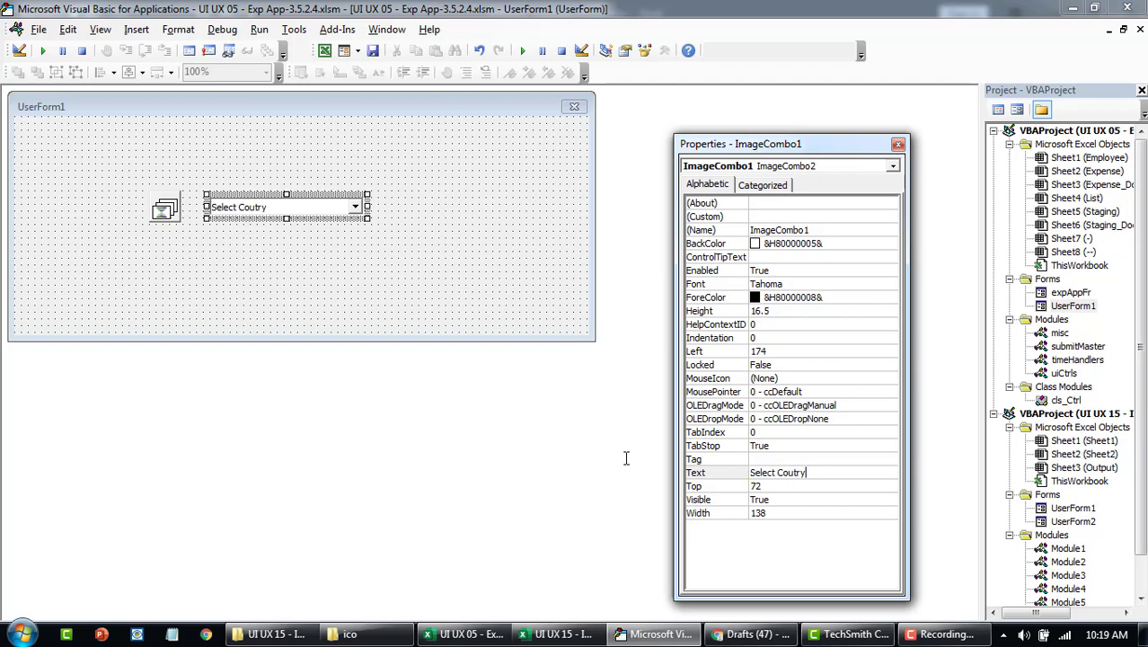
type("n")
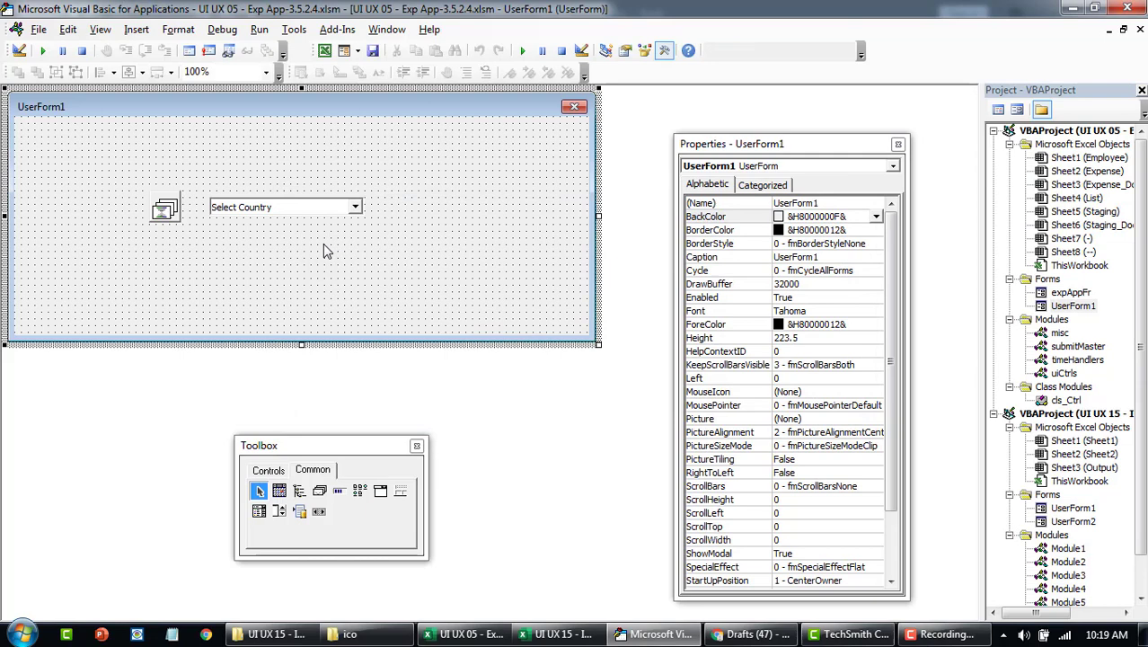
- Add .ComboItems.Item(3).Selected = True to UserForm_Initialize, then test the running drop-down
double_click(283, 207)
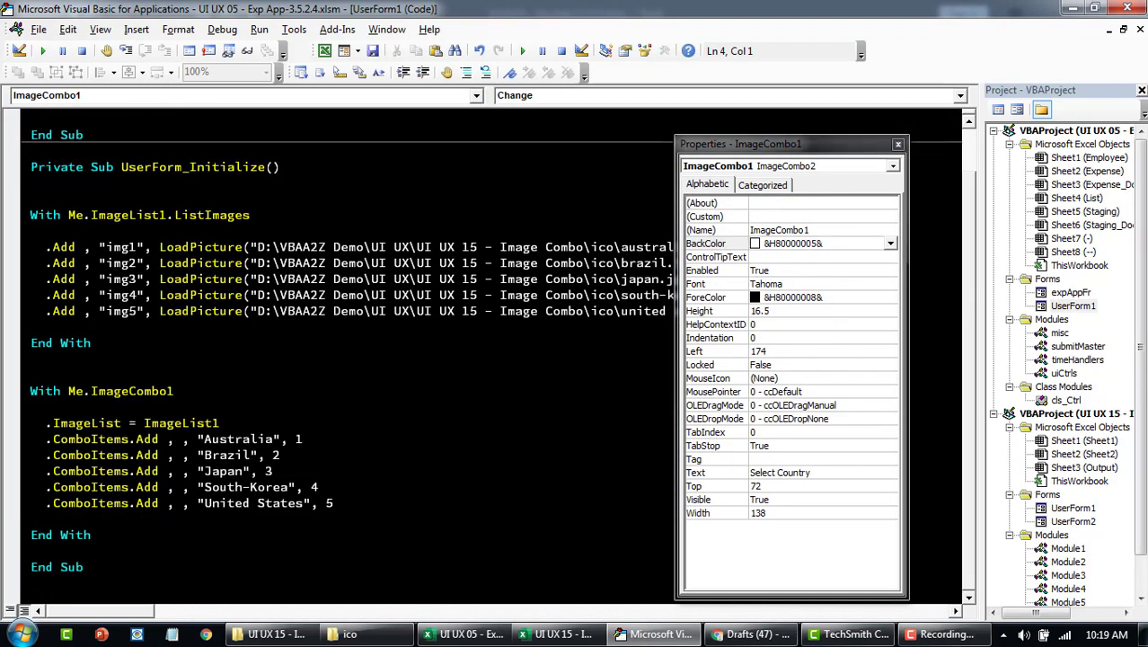
left_click(332, 503)
type(".ComboItems.Item(")
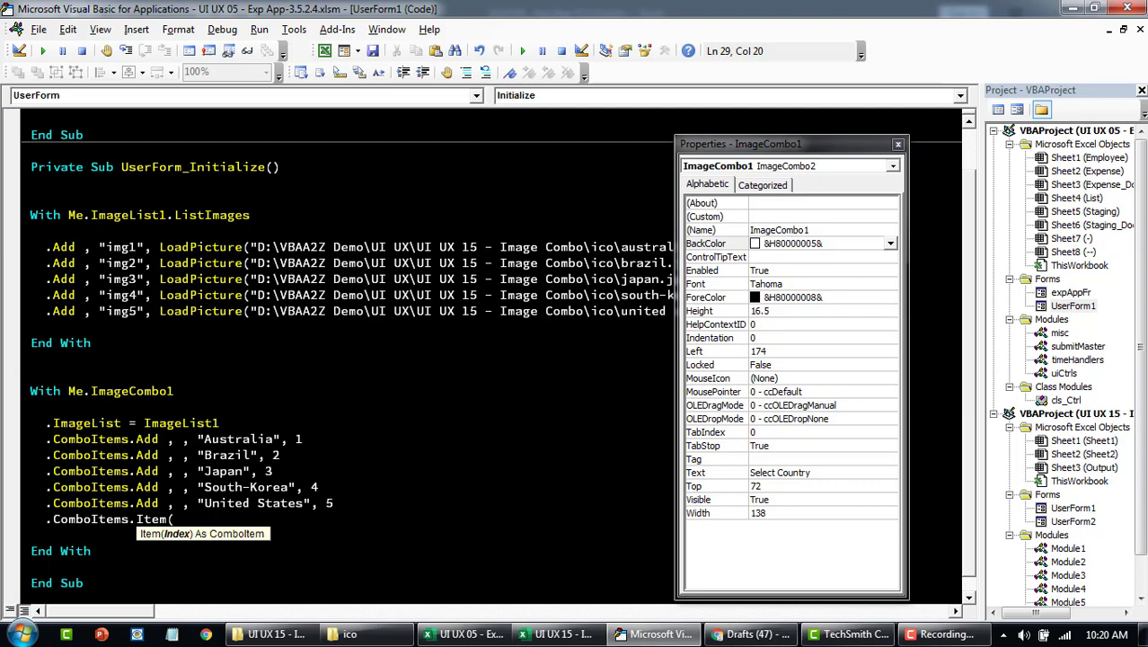
type("3)")
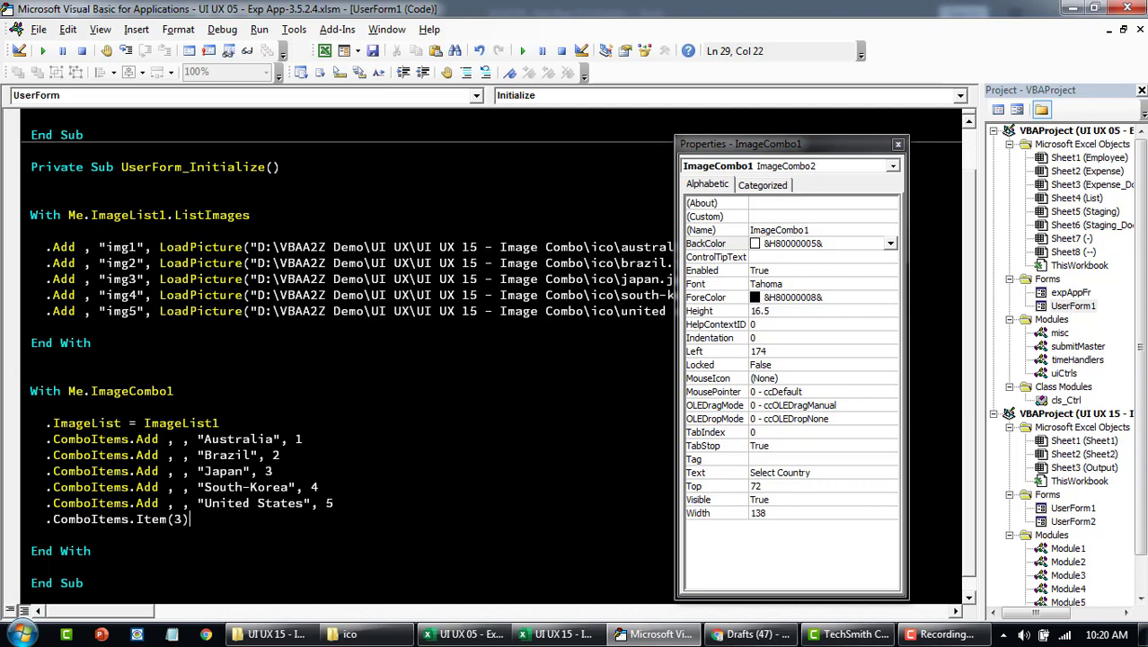
type(".se")
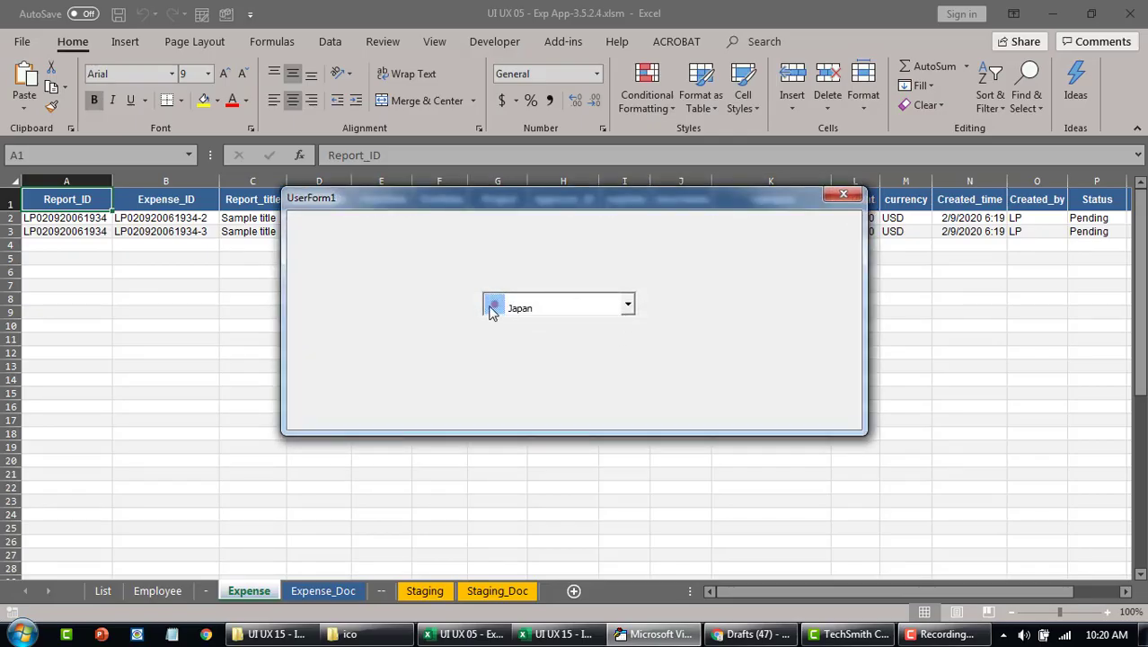
left_click(627, 306)
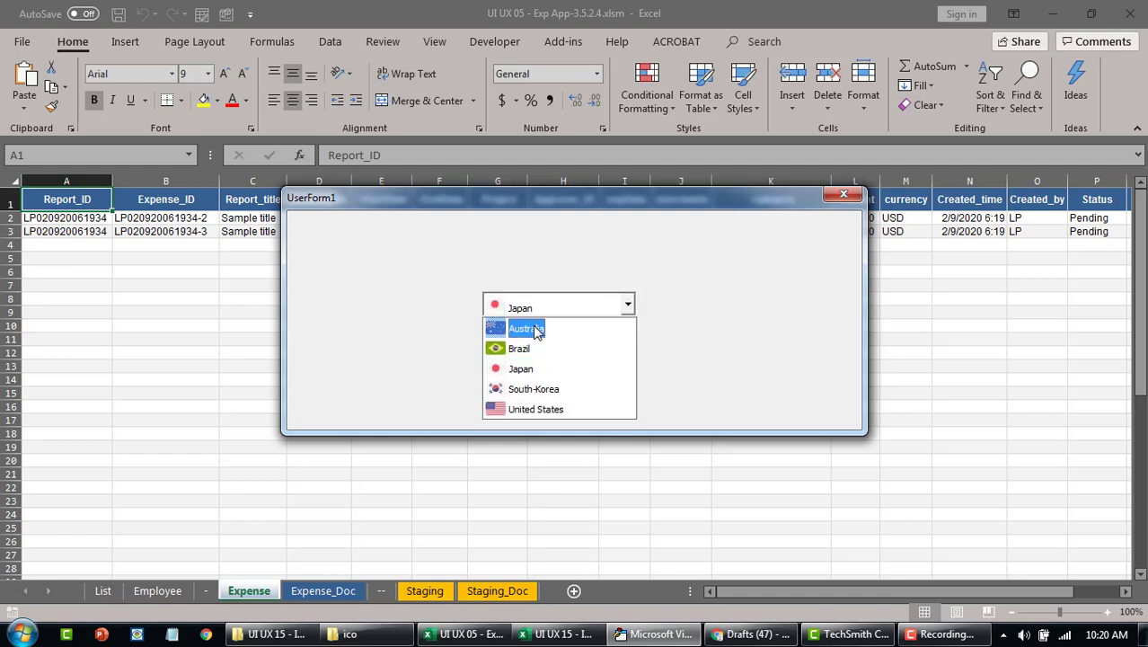
left_click(536, 408)
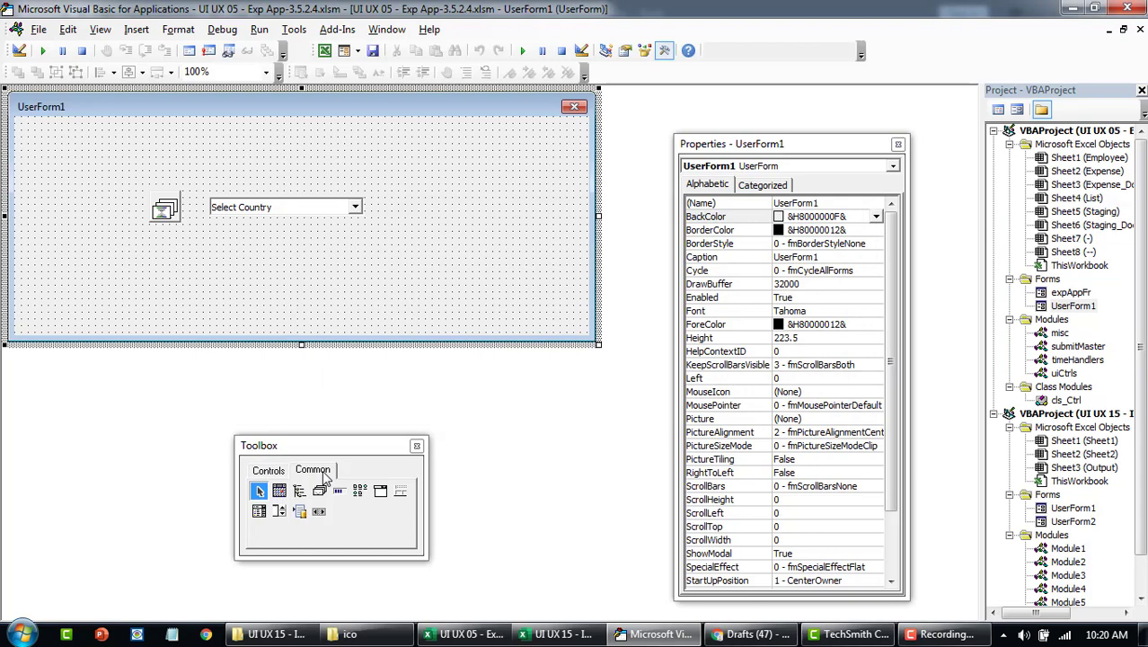
- Draw a command button and two text boxes right of the drop-down, then open CommandButton1_Click
left_click(268, 470)
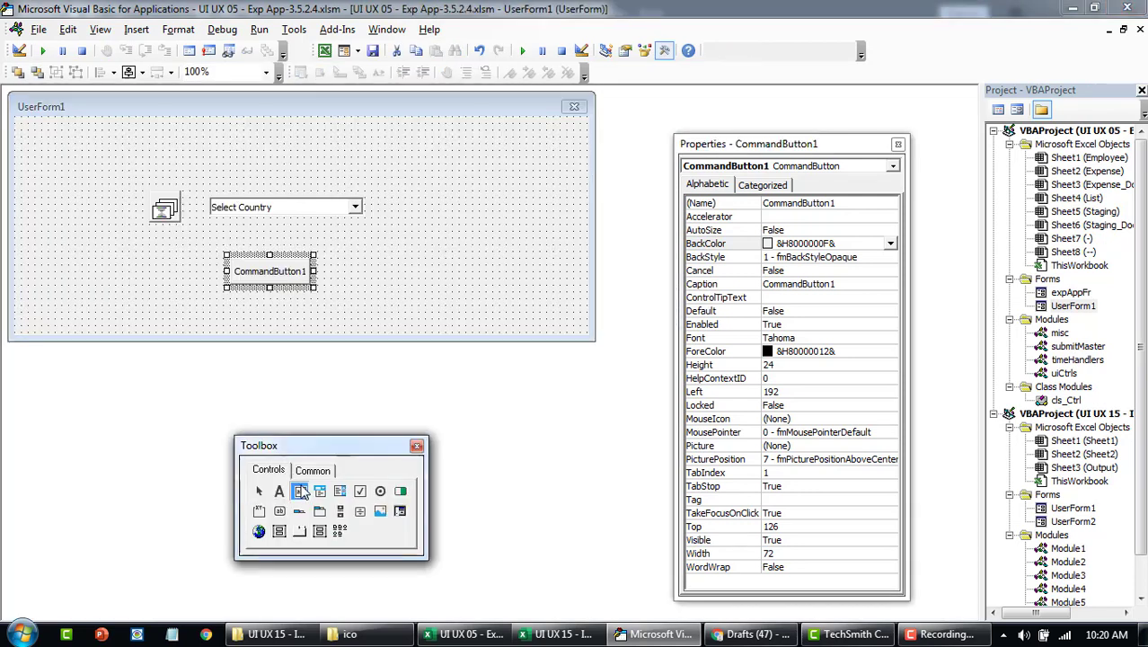
left_click_drag(428, 181, 516, 210)
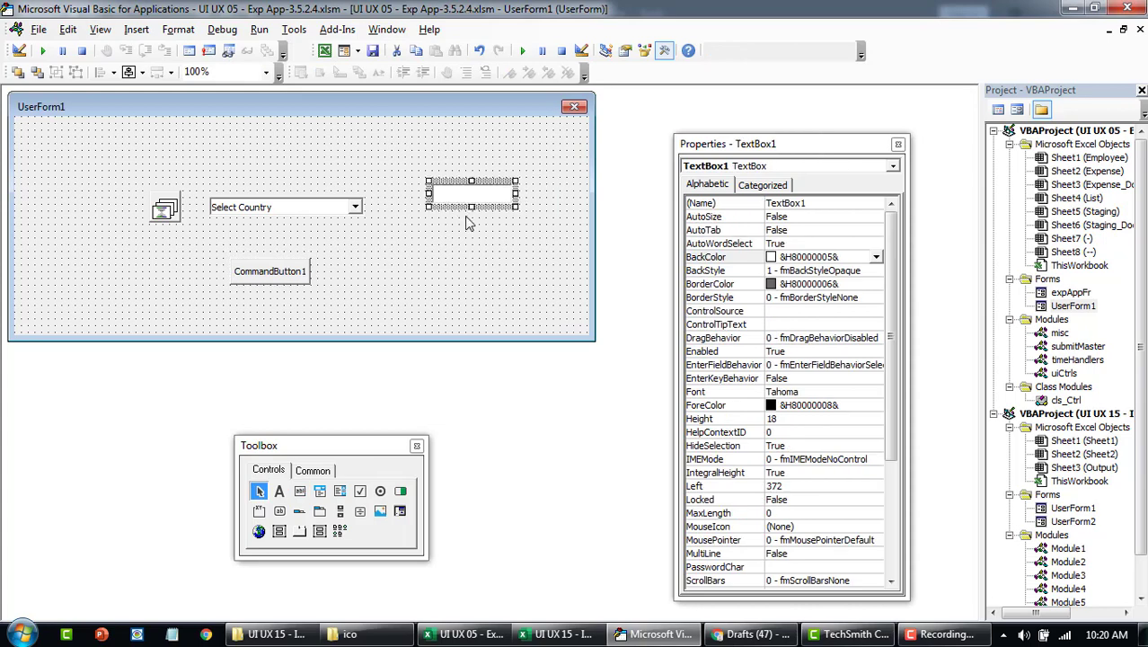
left_click(472, 220)
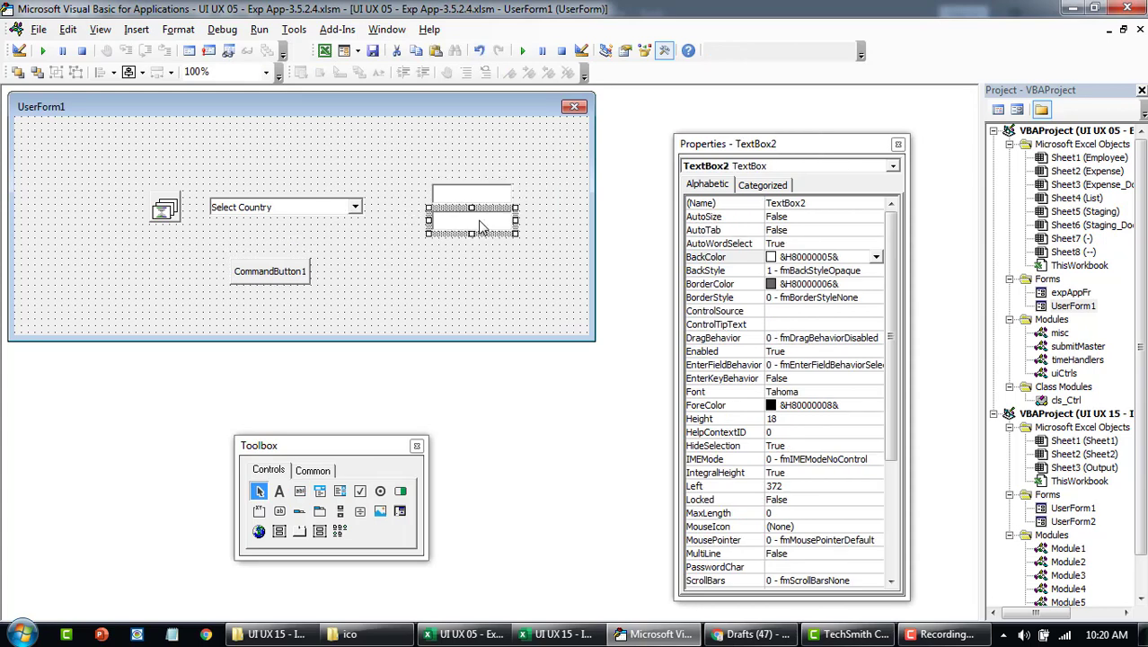
mouse_move(471, 225)
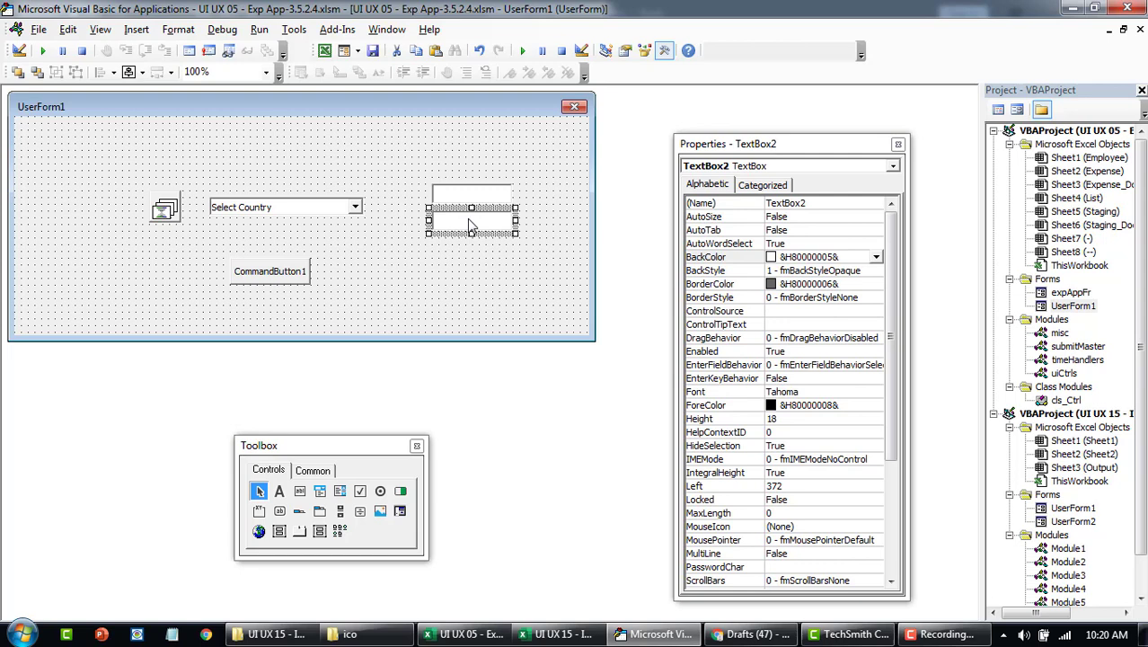
double_click(270, 270)
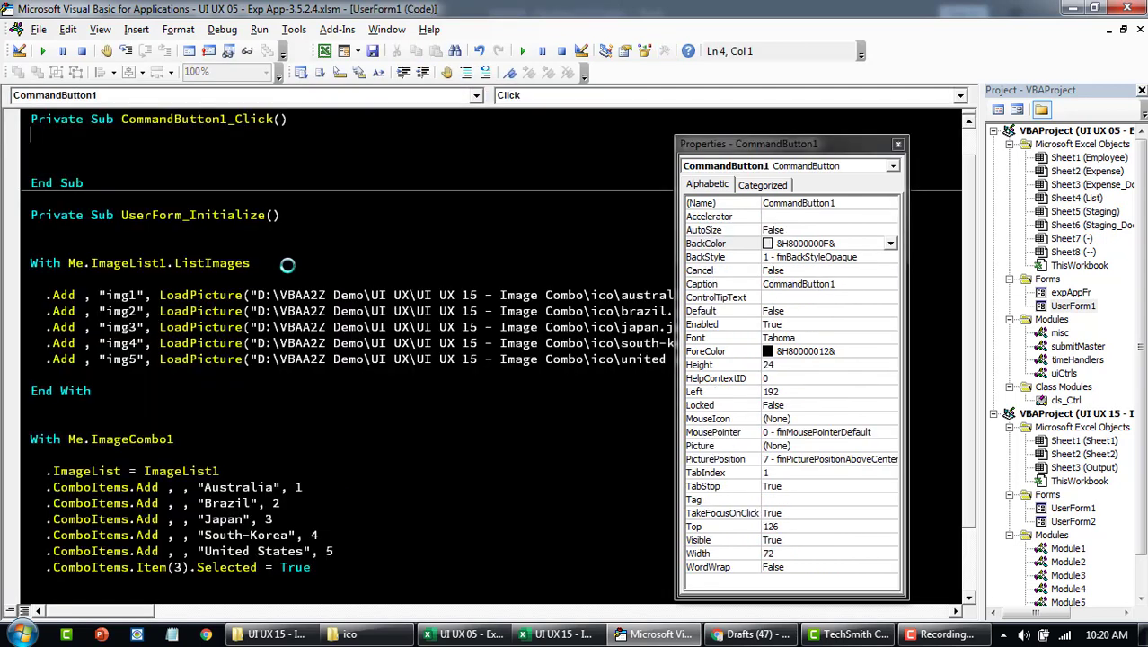
- Set TextBox1.Value to ImageCombo1.Text and TextBox2.Value to SelectedItem.Index
type("me.TextBox1.Value =")
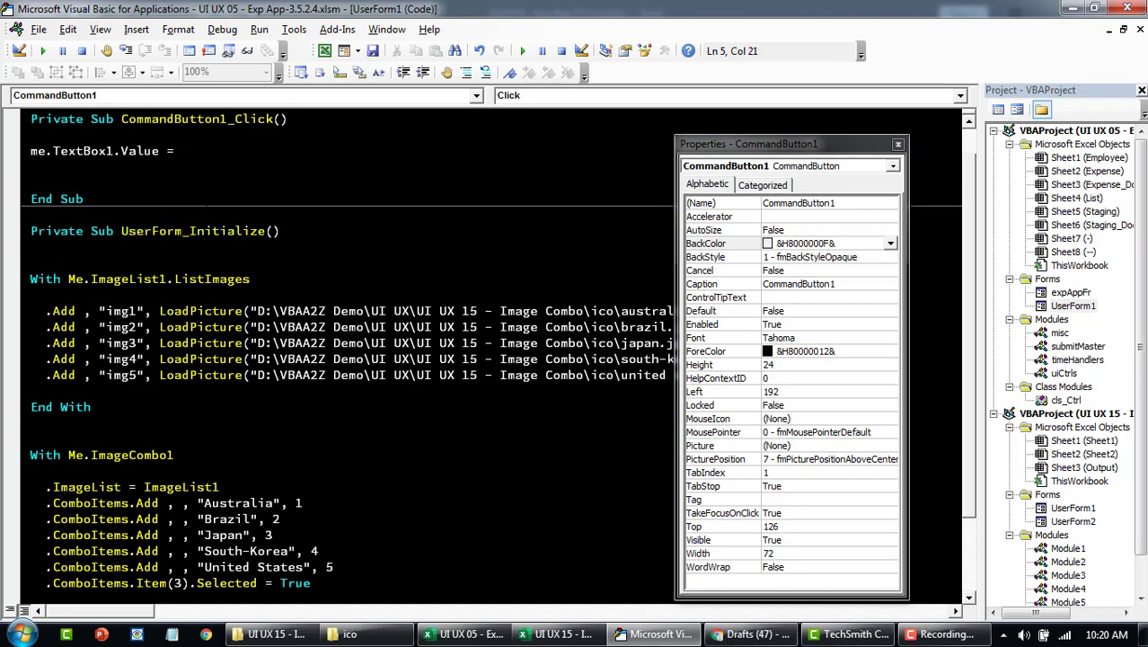
left_click(182, 150)
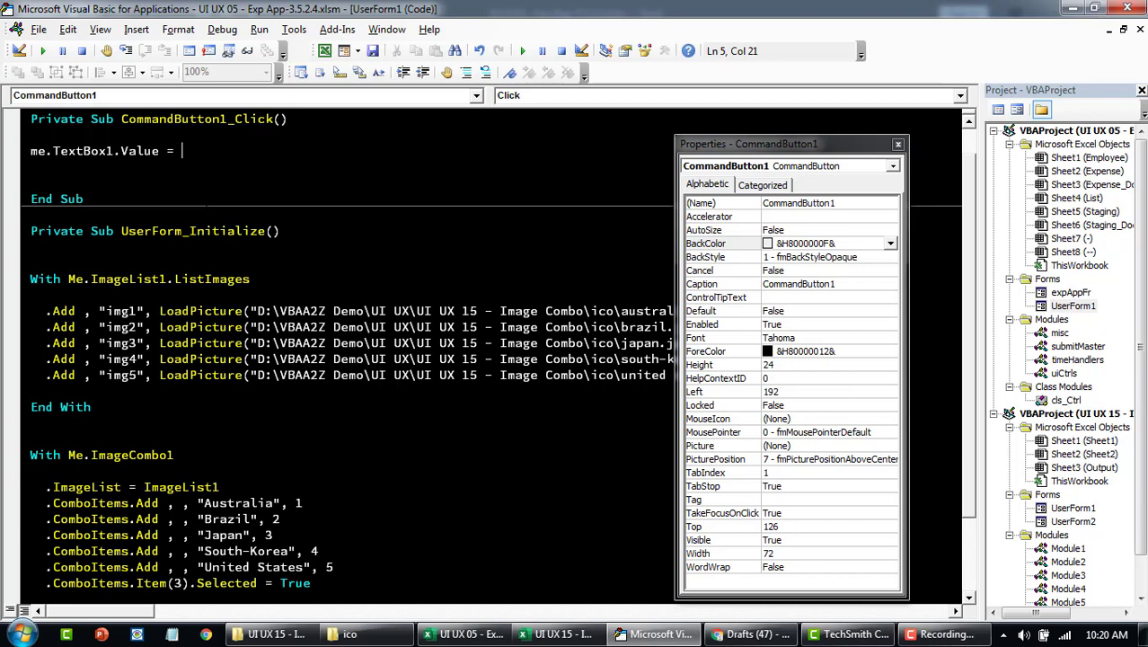
type("me.ImageCombo1.Text")
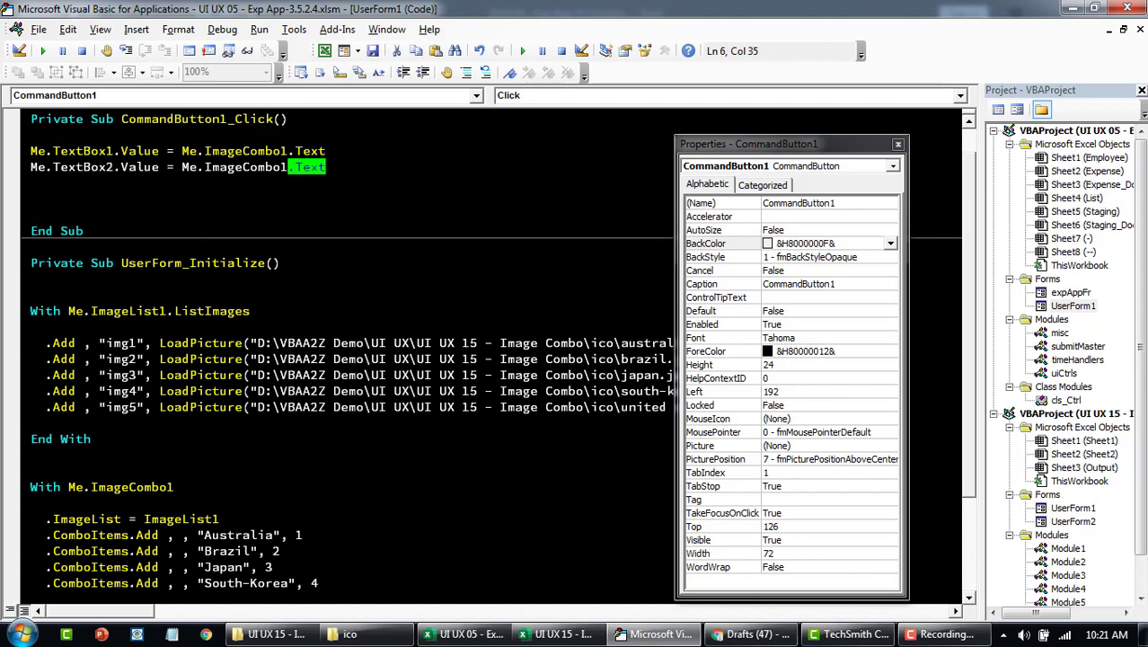
type("SelectedItem.Ind")
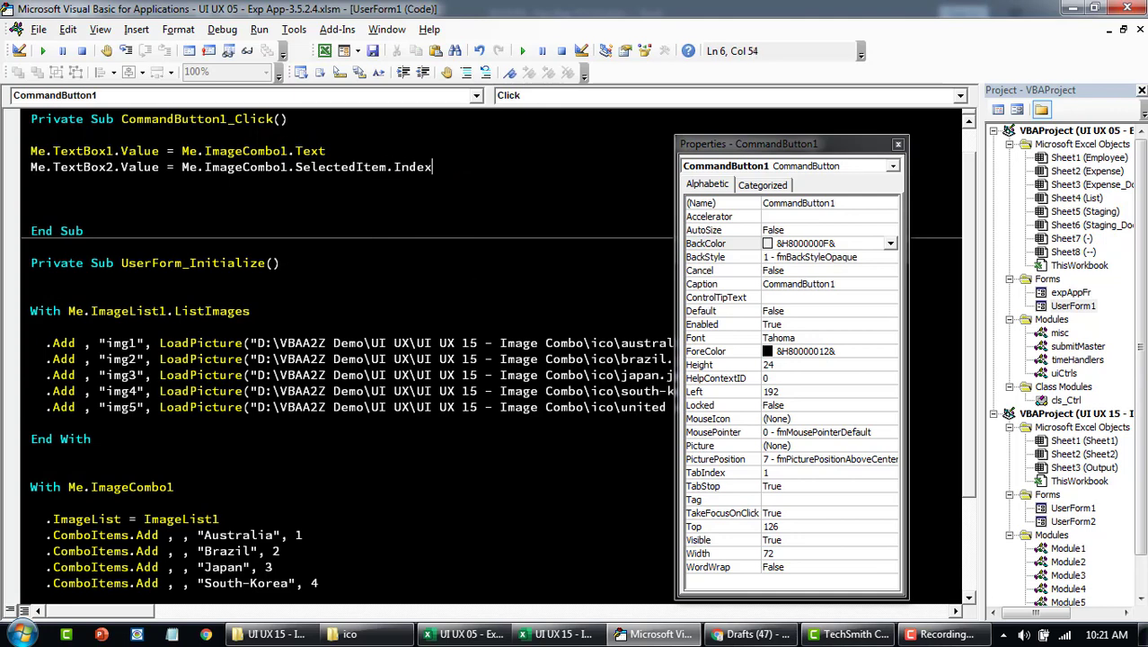
key("Backspace")
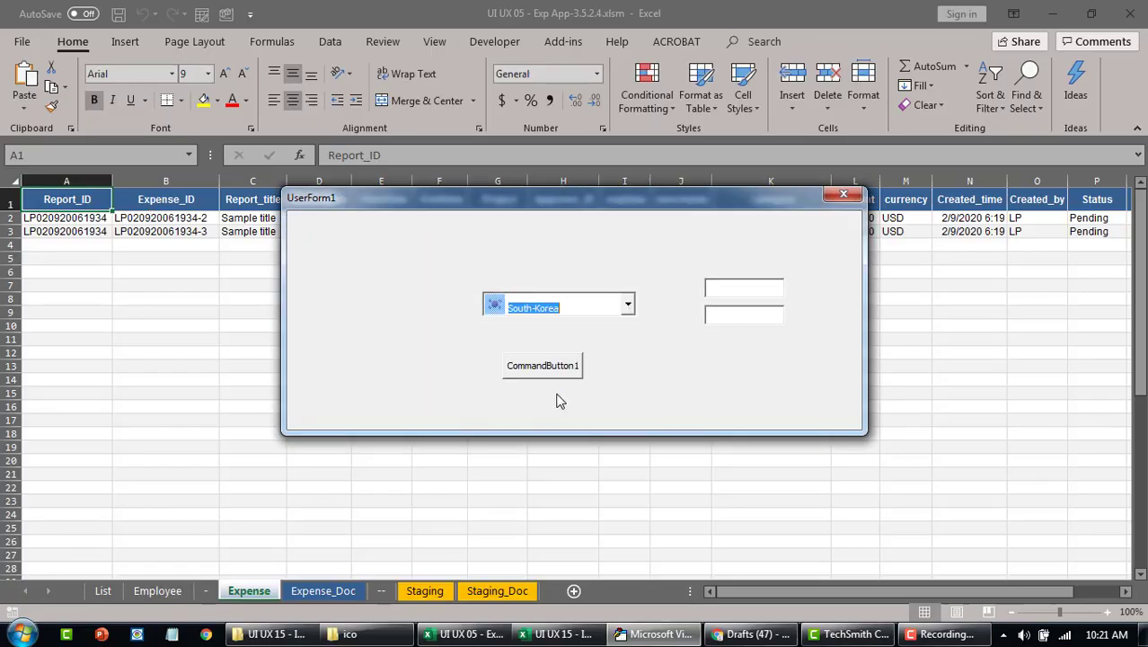
- Run the button to show South-Korea/4, pick Australia, then close the test form
left_click(627, 303)
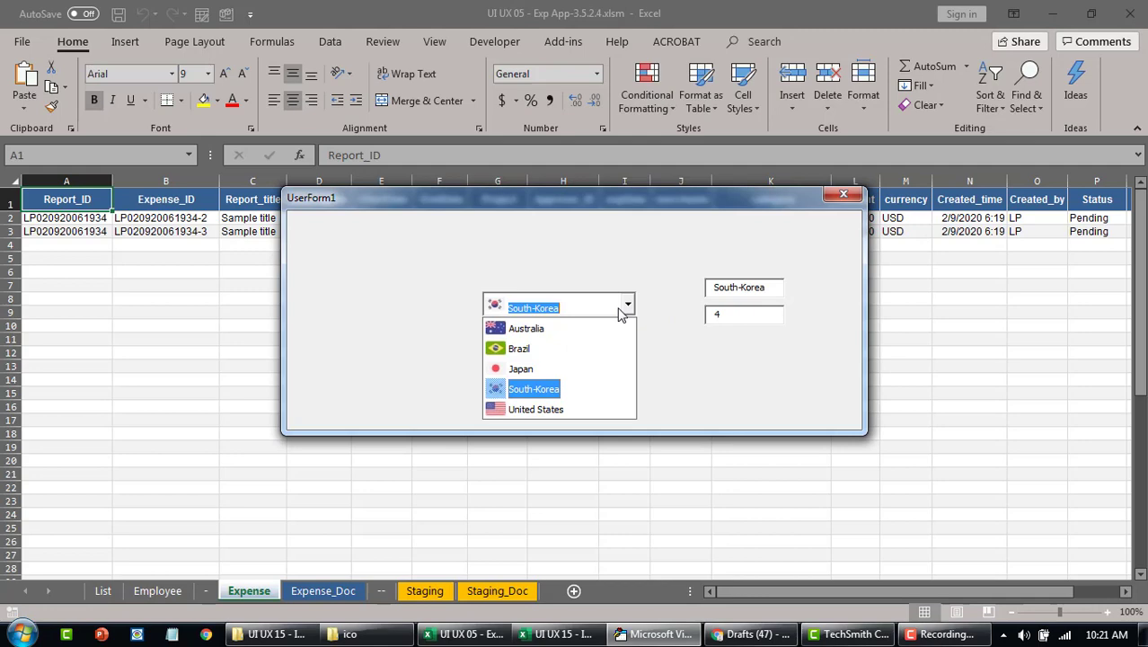
left_click(525, 328)
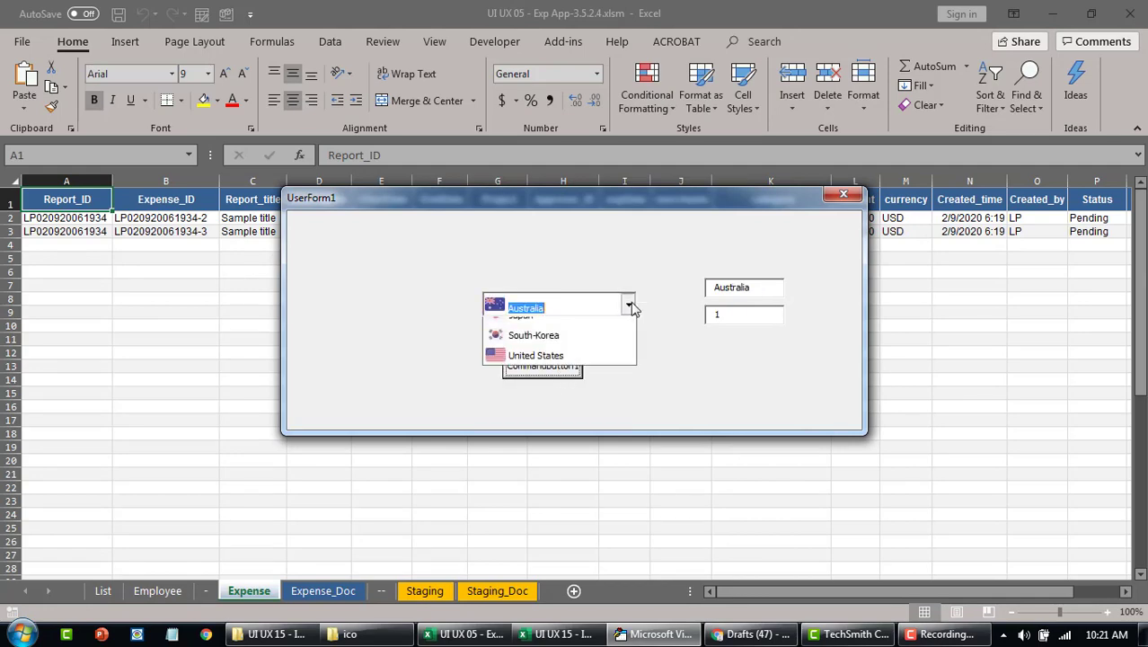
left_click(536, 355)
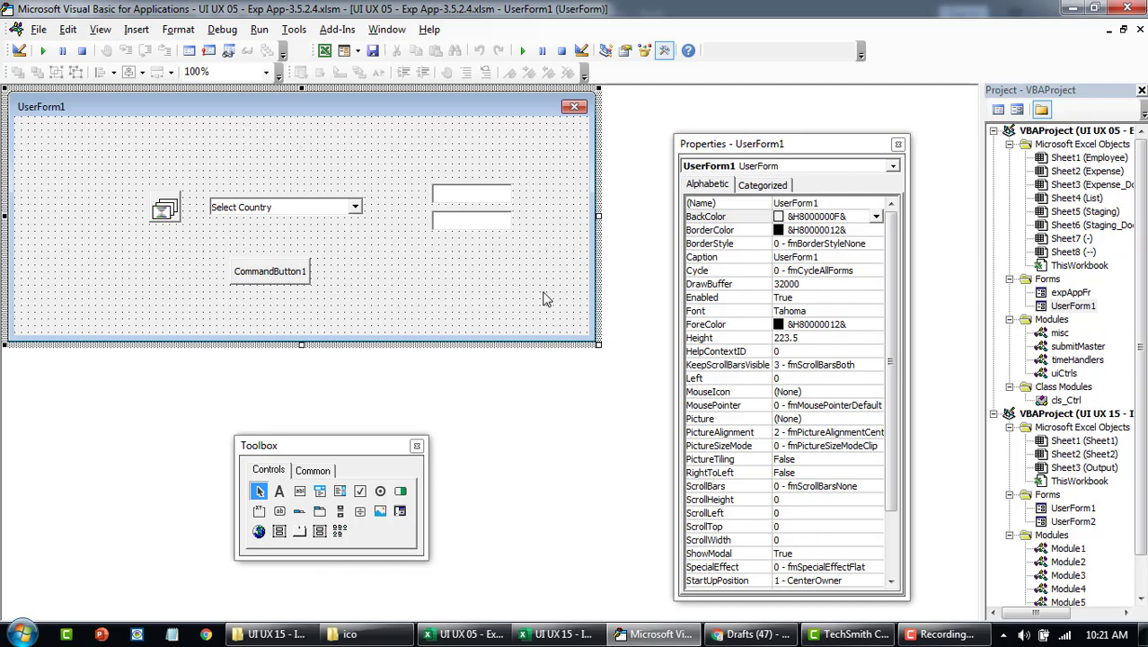
- Select ImageCombo1 and ImageList1 to raise the country drop-down level with the image list
left_click(283, 206)
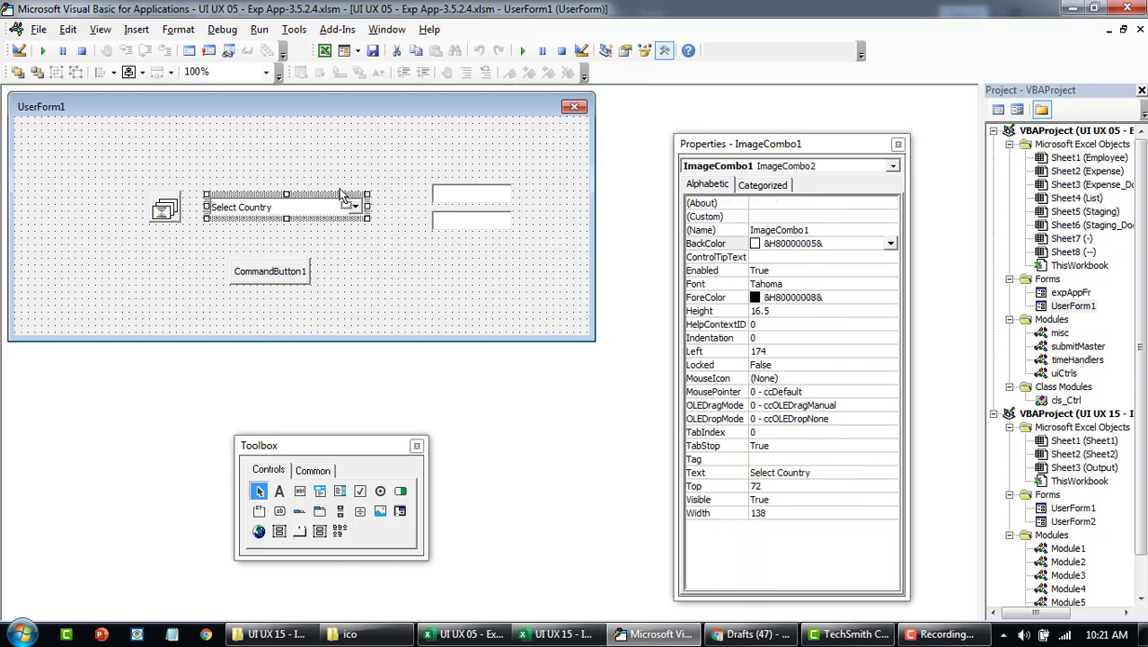
left_click(165, 209)
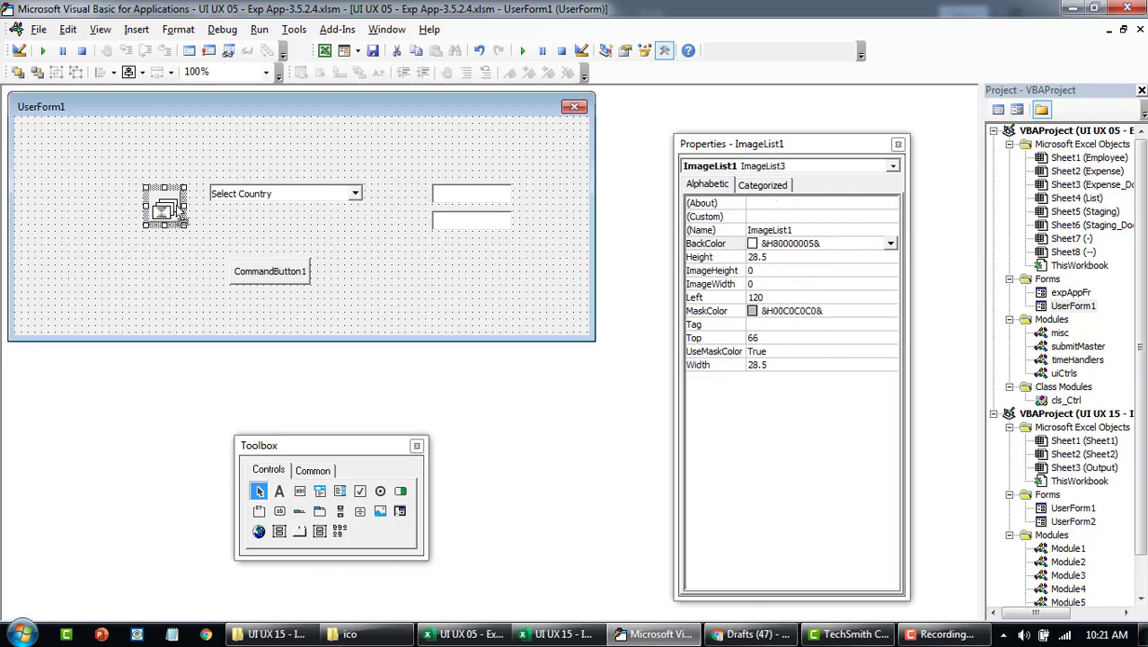